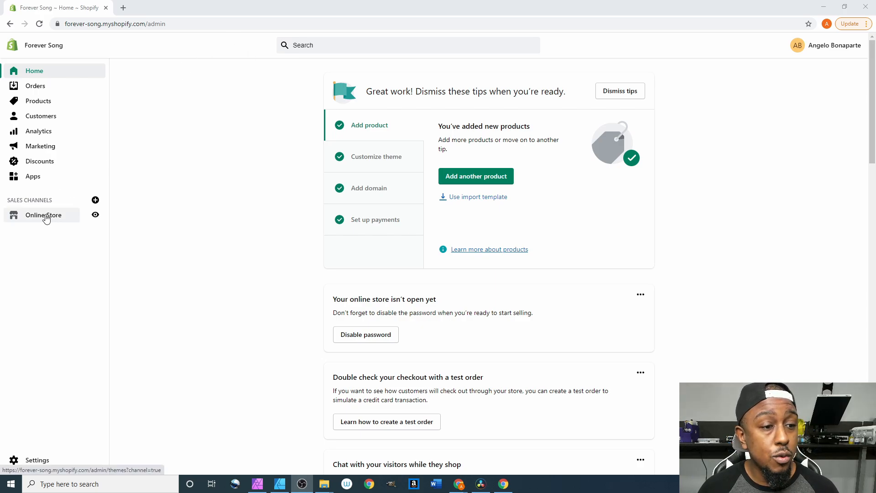
Go to Online Store > Preferences and scroll to the Password protection section.
click(43, 216)
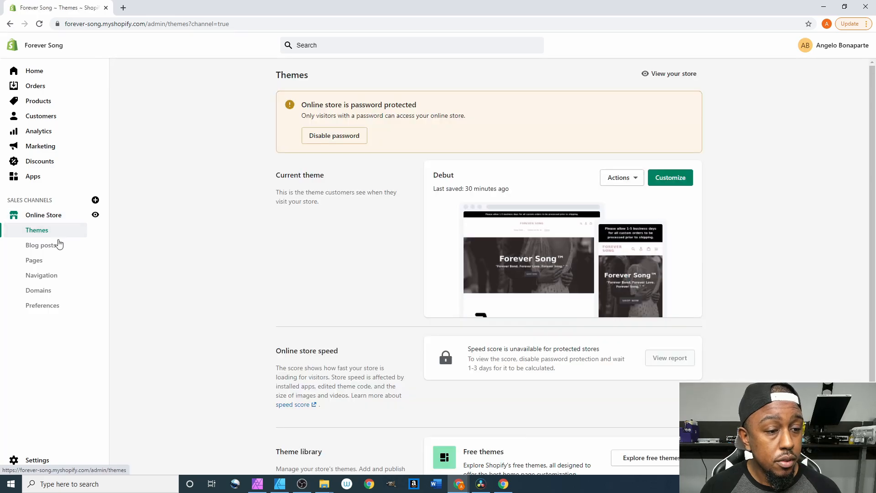
mouse_move(43, 309)
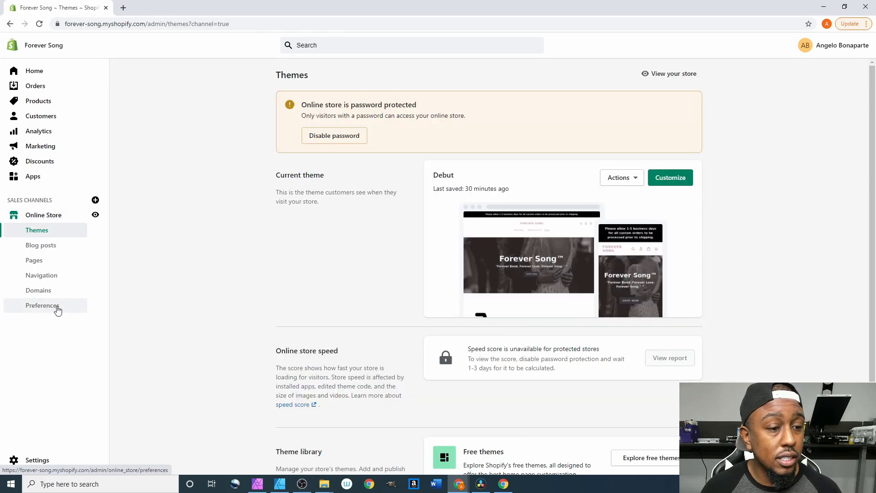
click(42, 305)
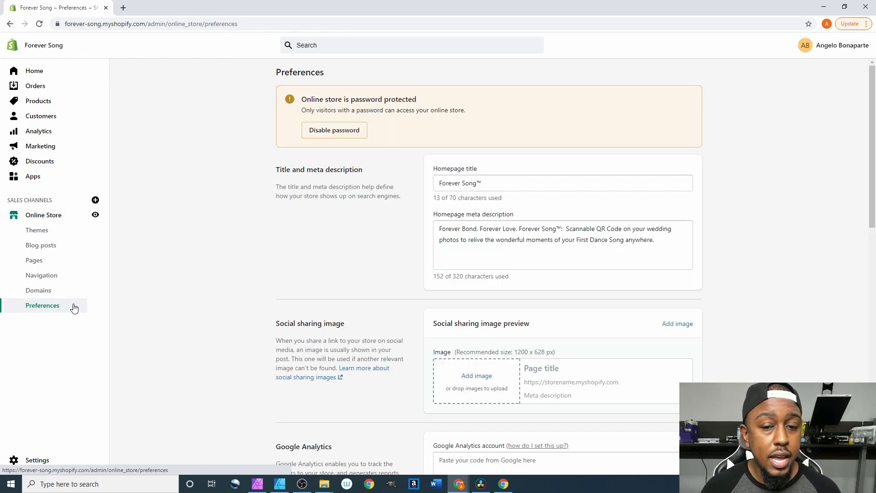
scroll(down, 3)
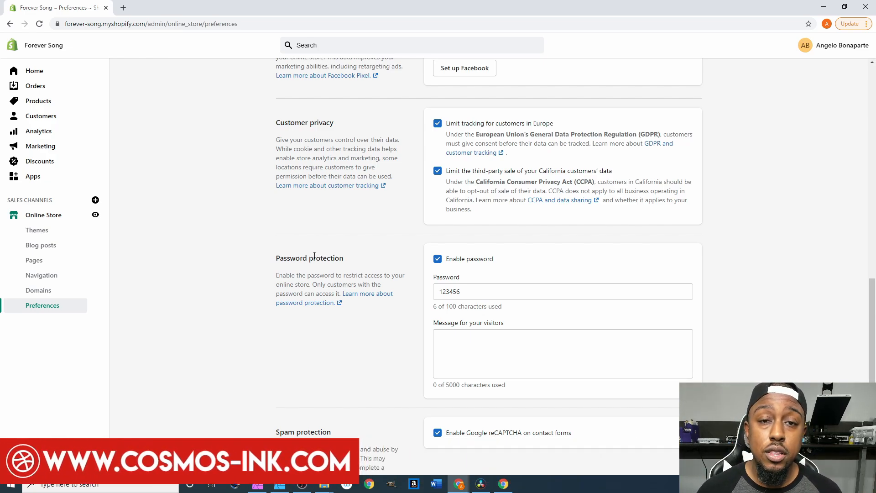
Enter the visitor message 'Come back for our grand opening 2/27/2021.' correcting the typo in 'opening'.
click(562, 353)
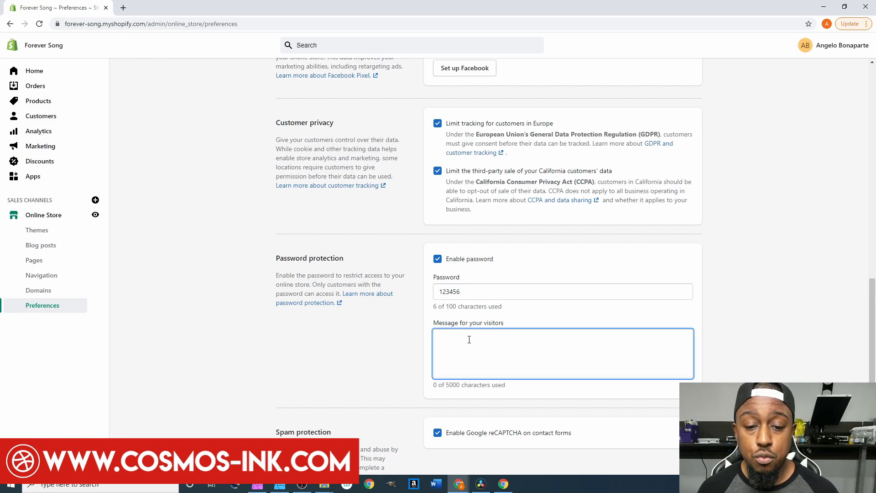
text(Come)
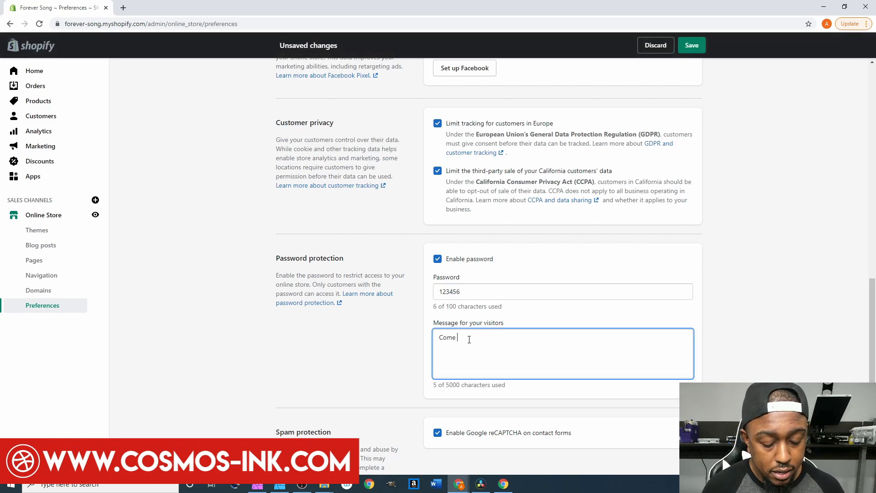
text(back for our)
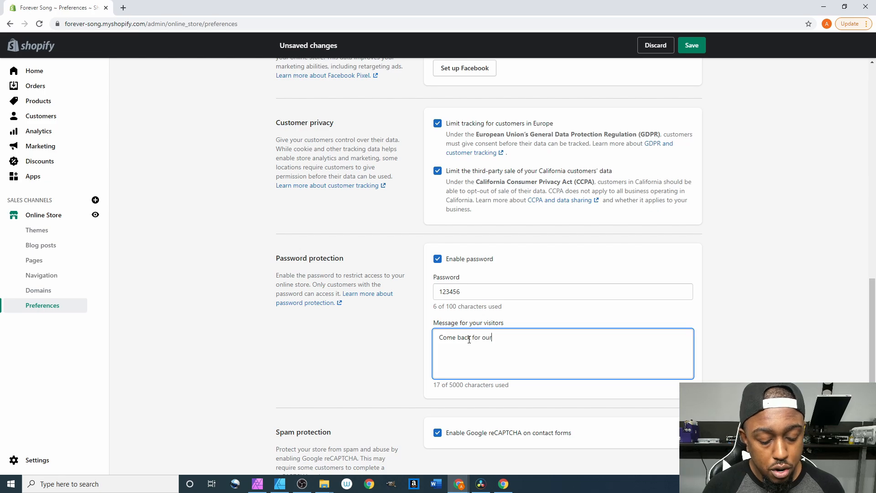
text(grand op)
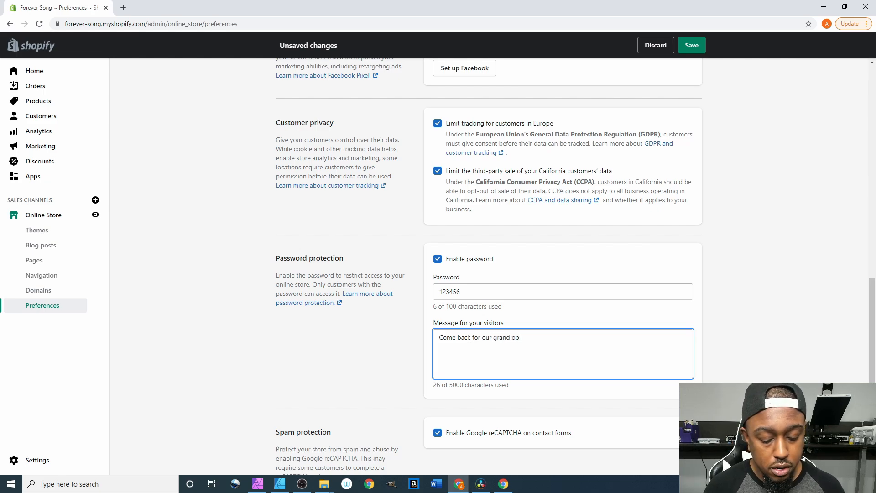
text(enening)
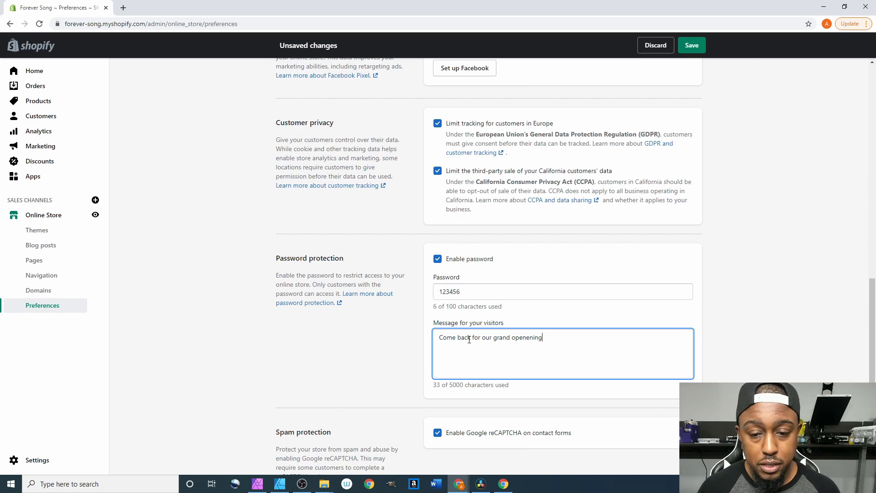
key(Backspace)
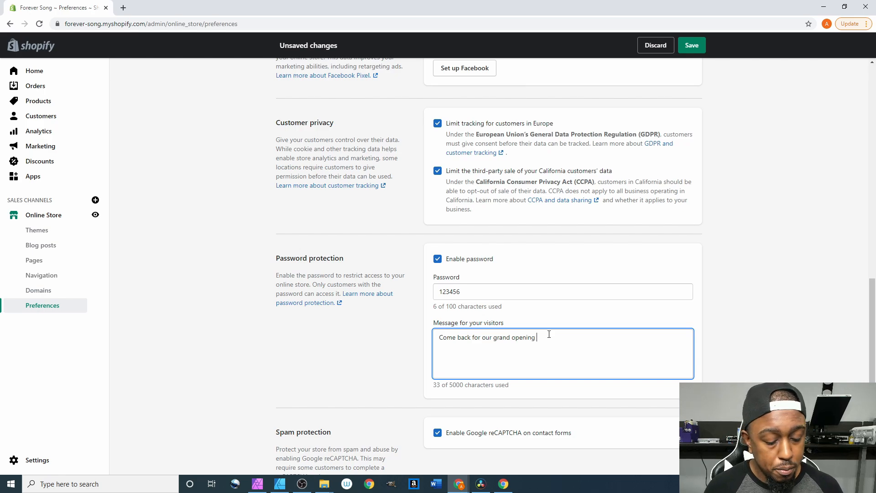
text(2/27/)
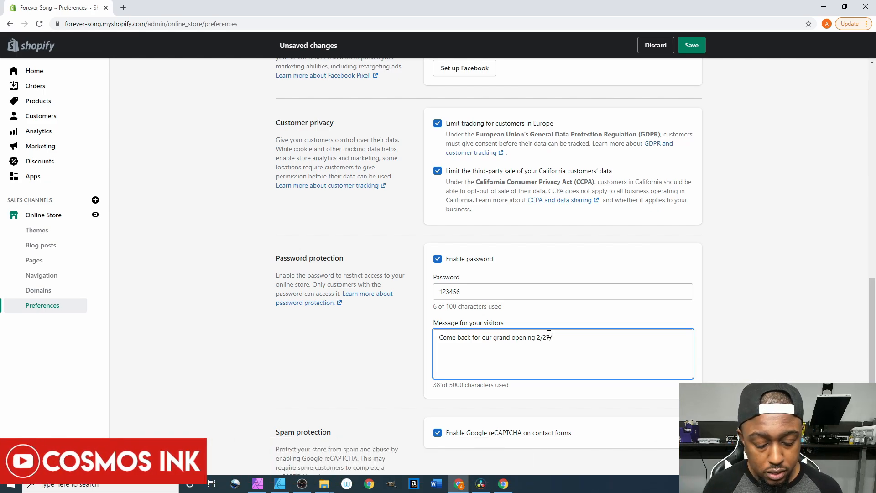
text(2021.)
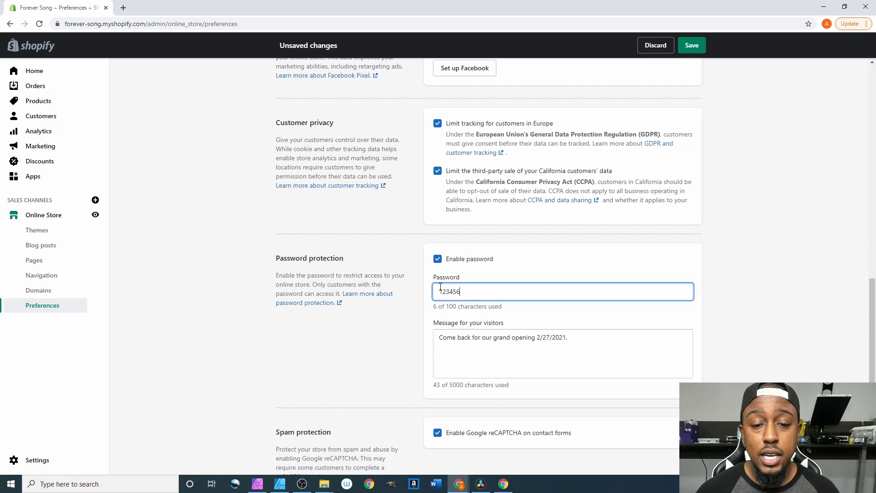
double_click(449, 292)
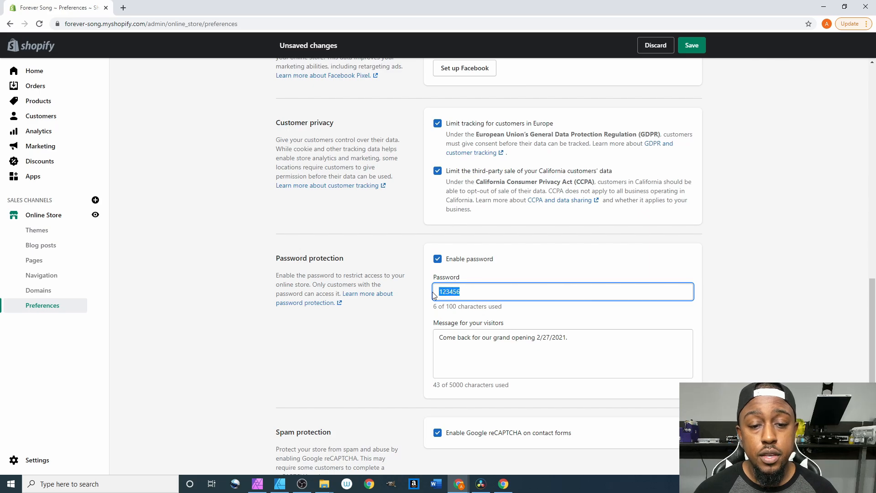
mouse_move(431, 294)
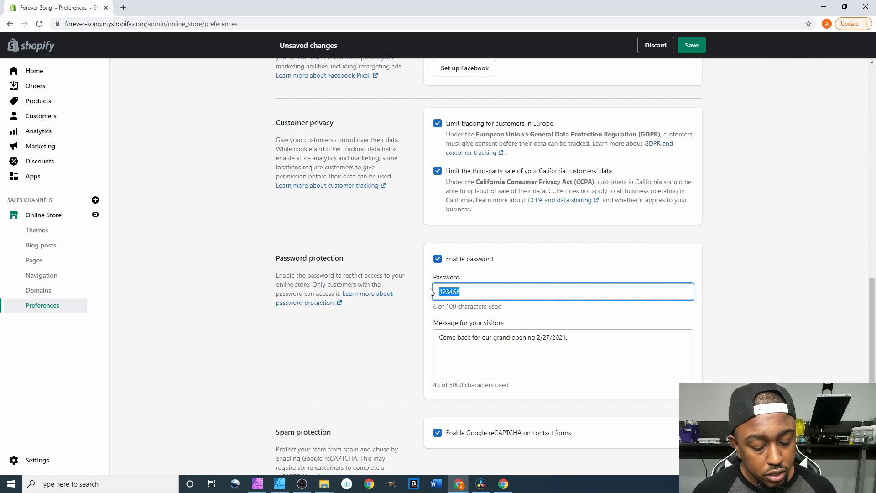
click(478, 291)
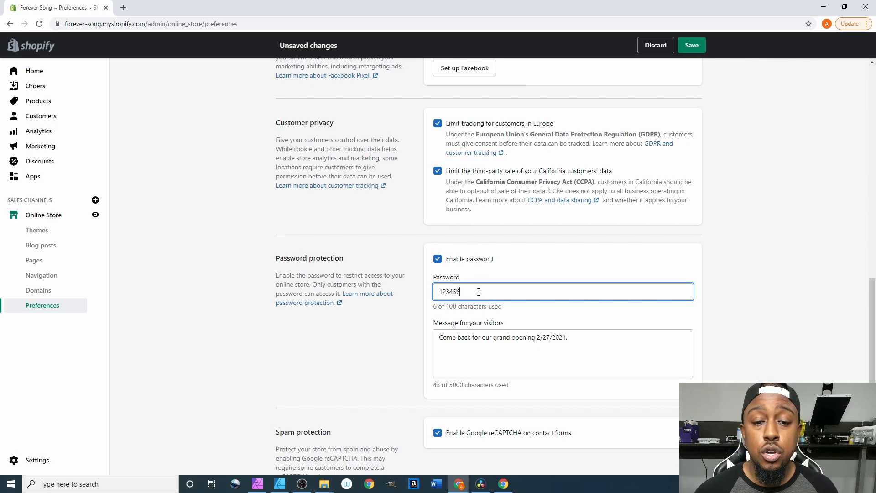
double_click(447, 291)
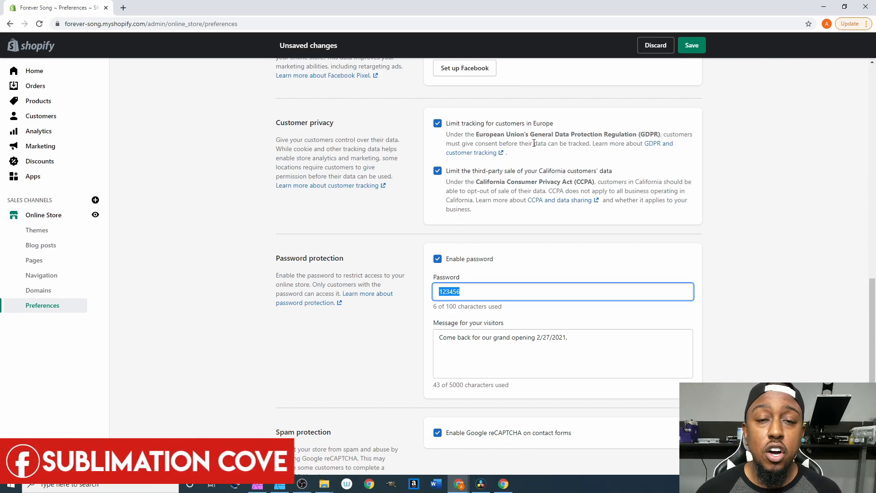
mouse_move(706, 121)
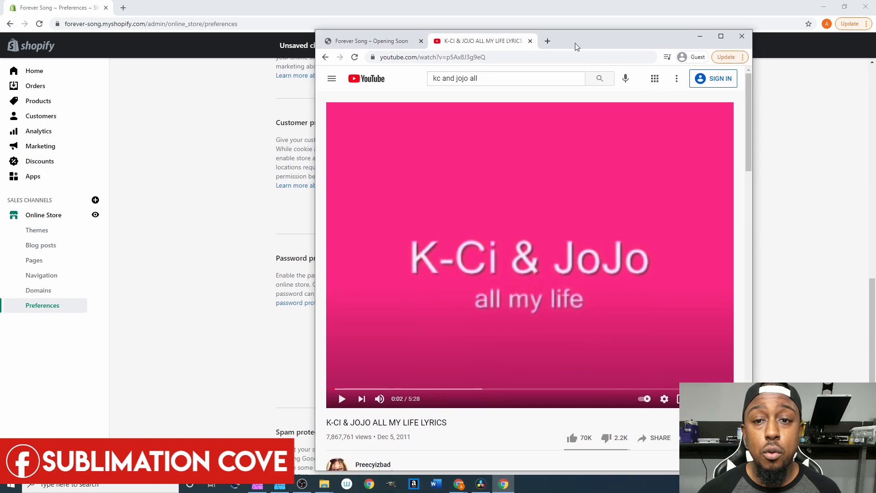
Maximize the guest browser window and switch to the Forever Song – Opening Soon tab.
click(720, 36)
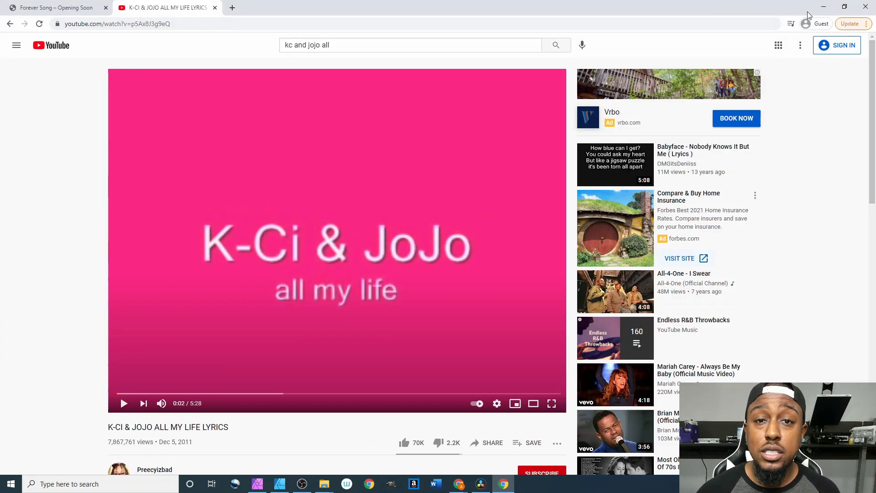
mouse_move(805, 24)
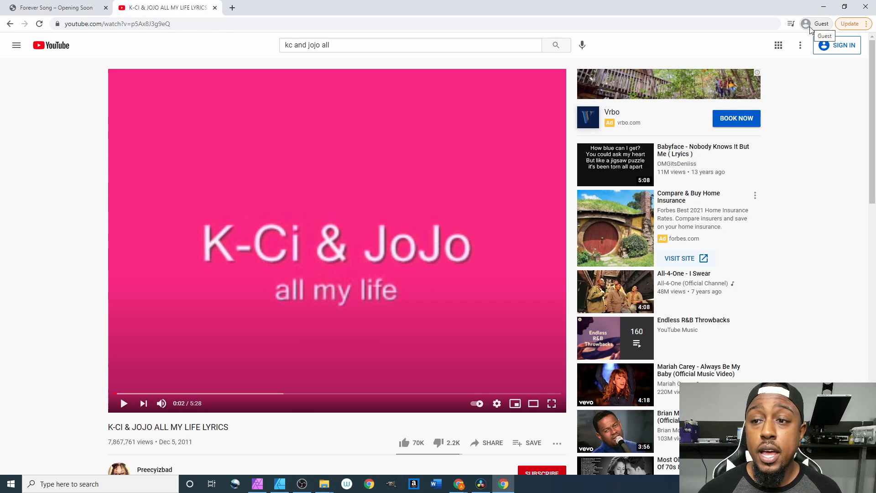
mouse_move(813, 135)
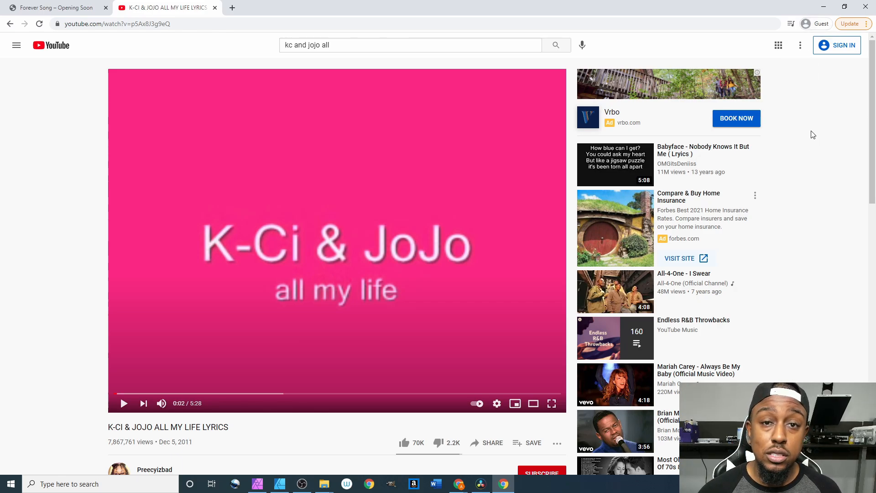
click(56, 7)
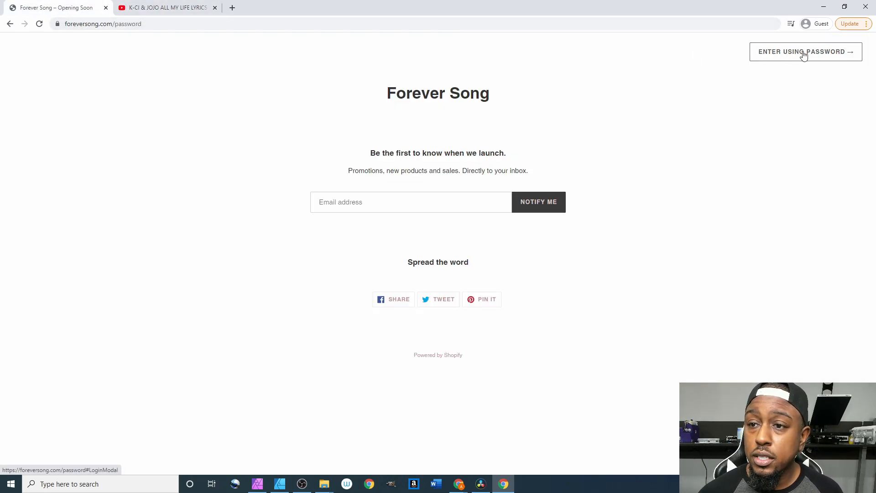
Enter the store password to unlock the Forever Song storefront homepage.
click(805, 51)
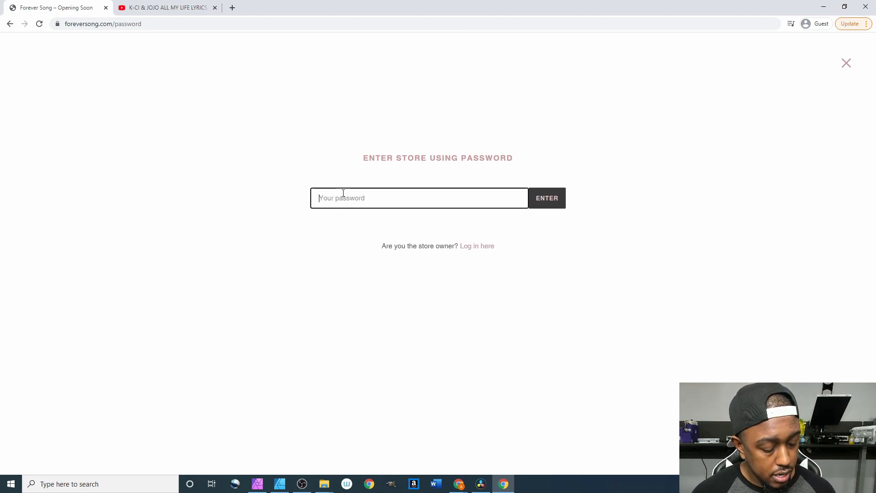
text(••••••)
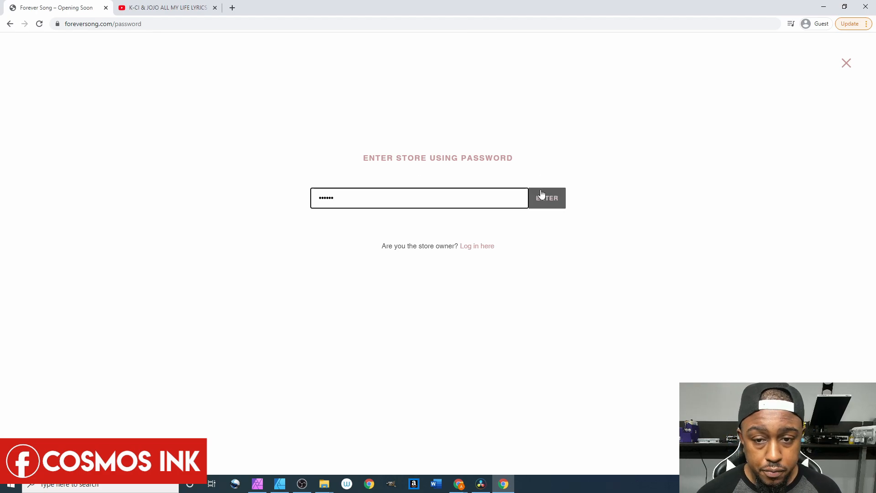
click(546, 197)
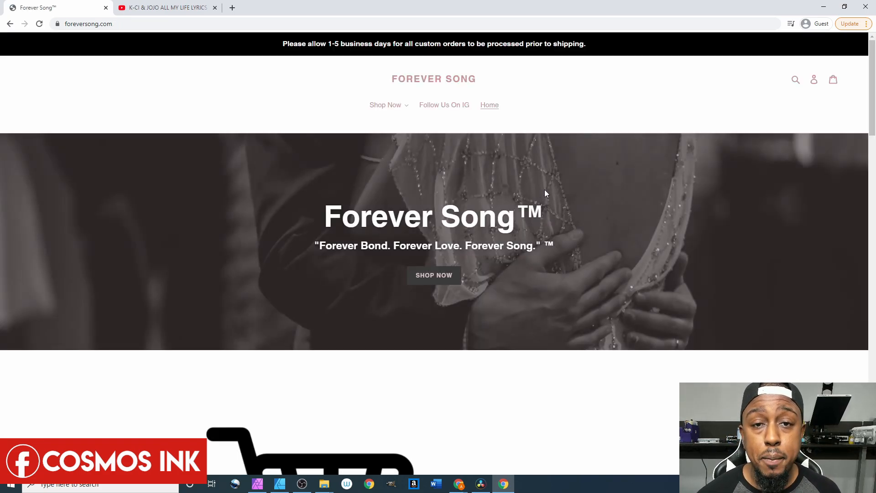
mouse_move(548, 191)
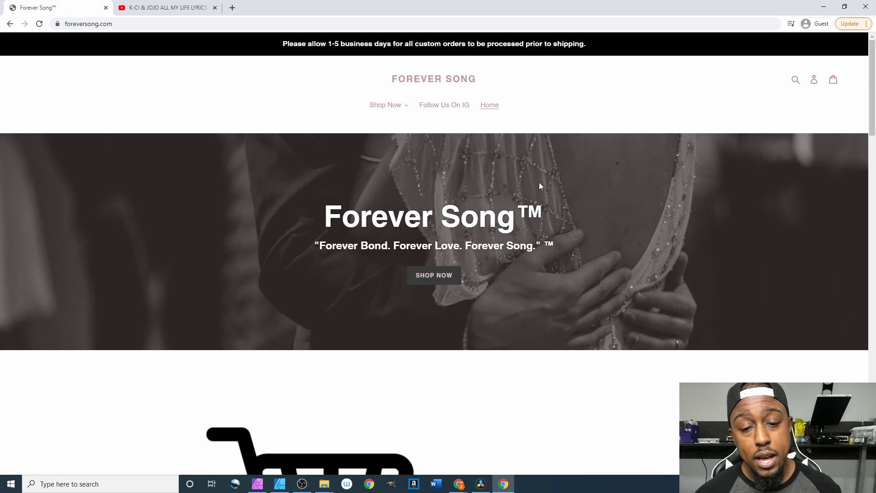
mouse_move(532, 195)
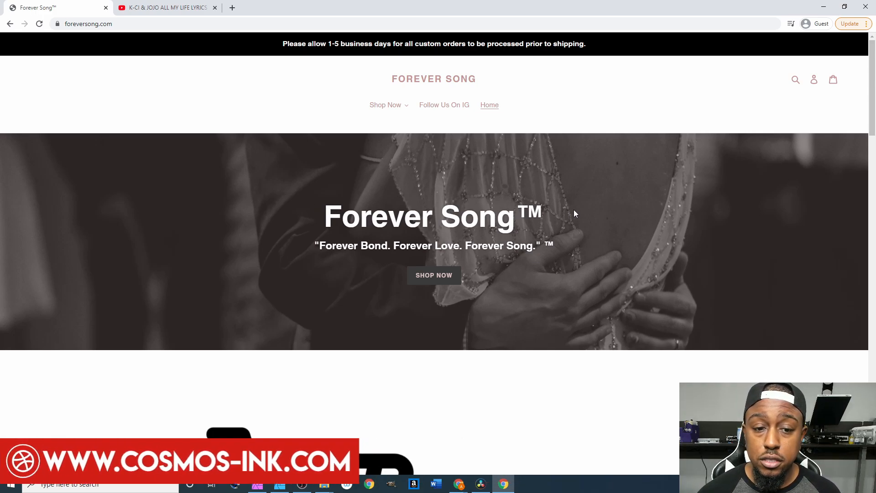
scroll(down, 3)
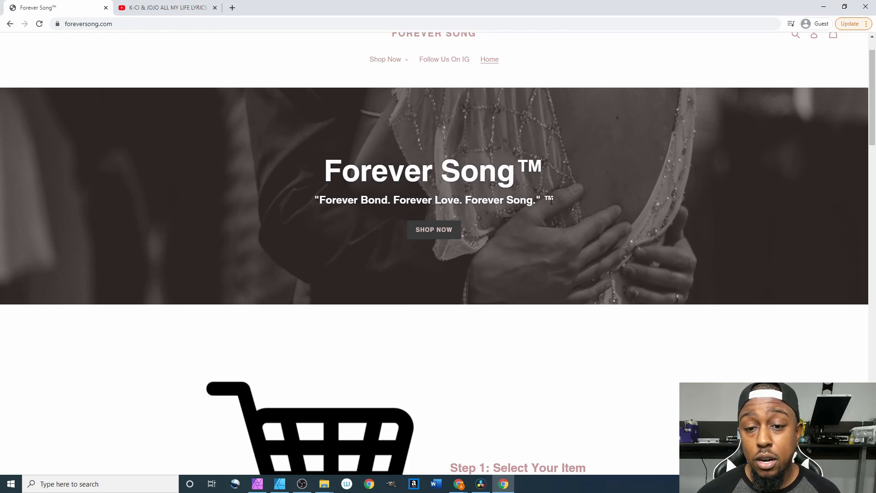
mouse_move(434, 229)
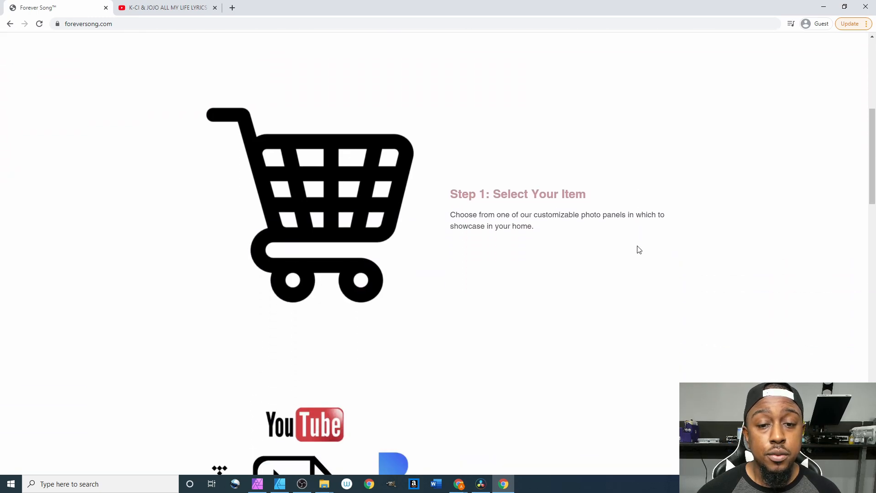
mouse_move(620, 236)
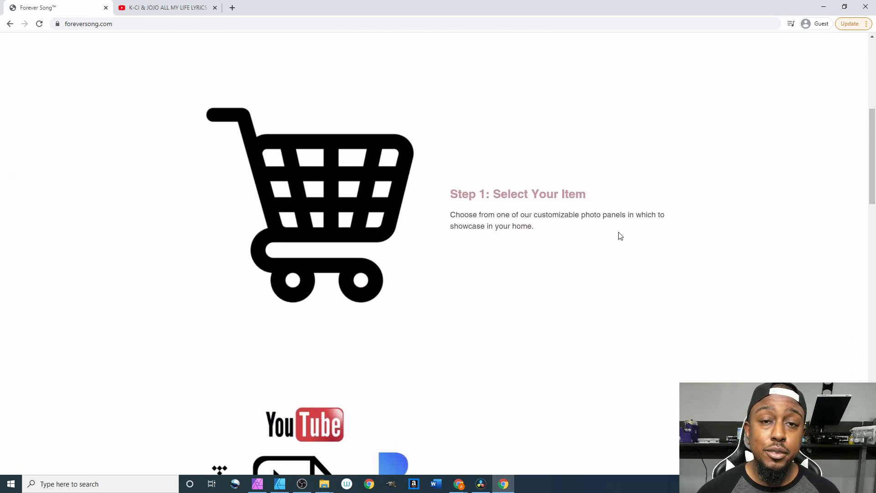
mouse_move(614, 230)
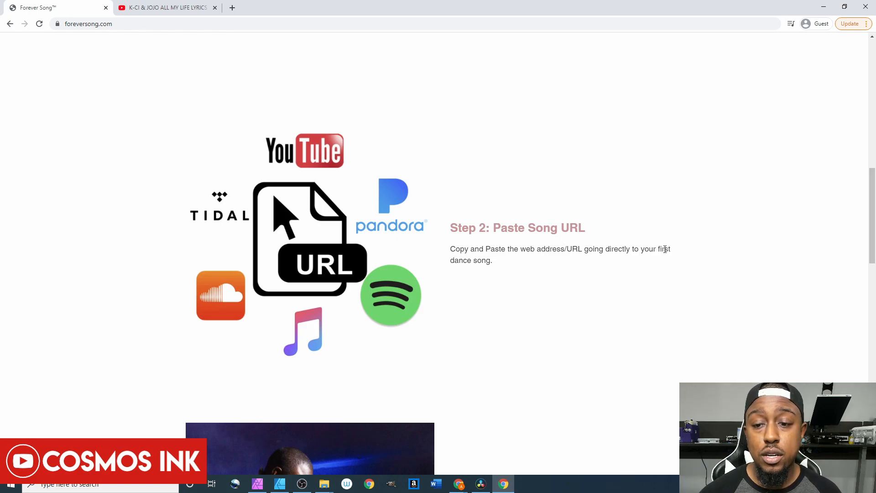
scroll(down, 3)
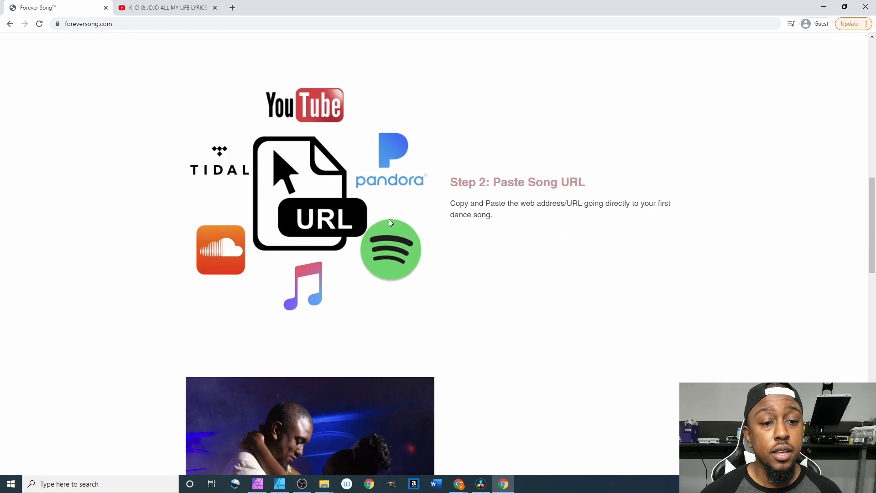
mouse_move(384, 249)
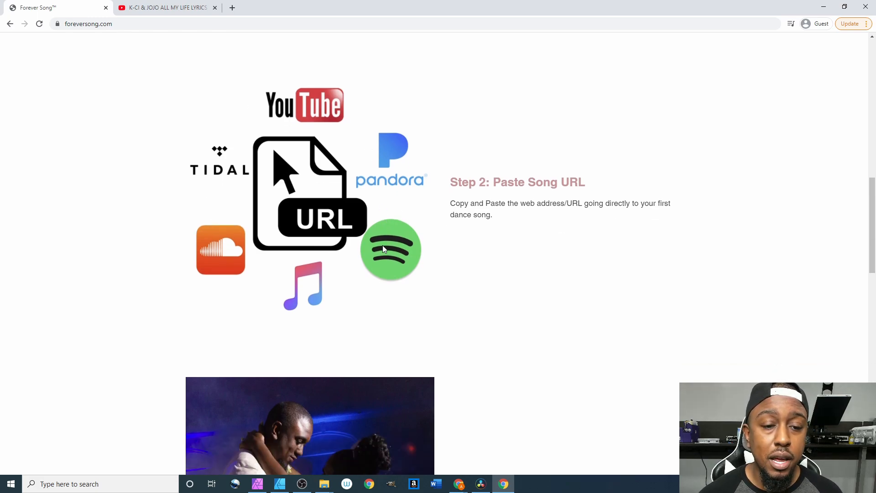
mouse_move(267, 132)
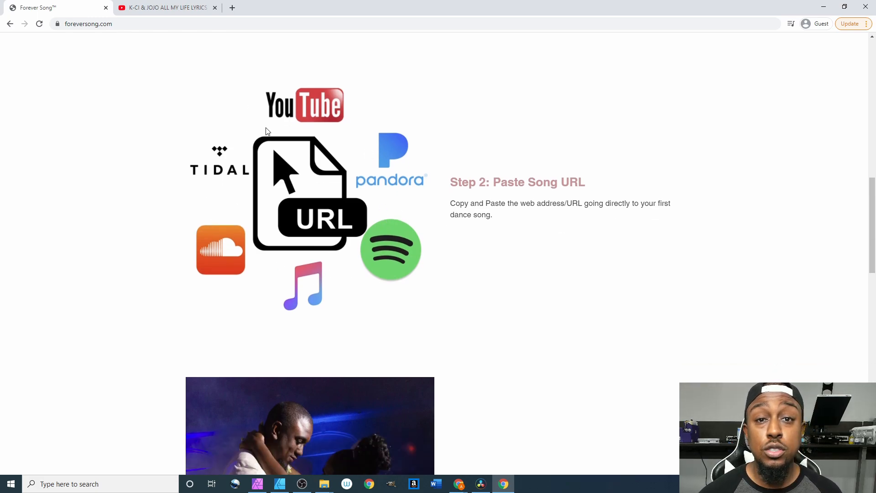
mouse_move(228, 129)
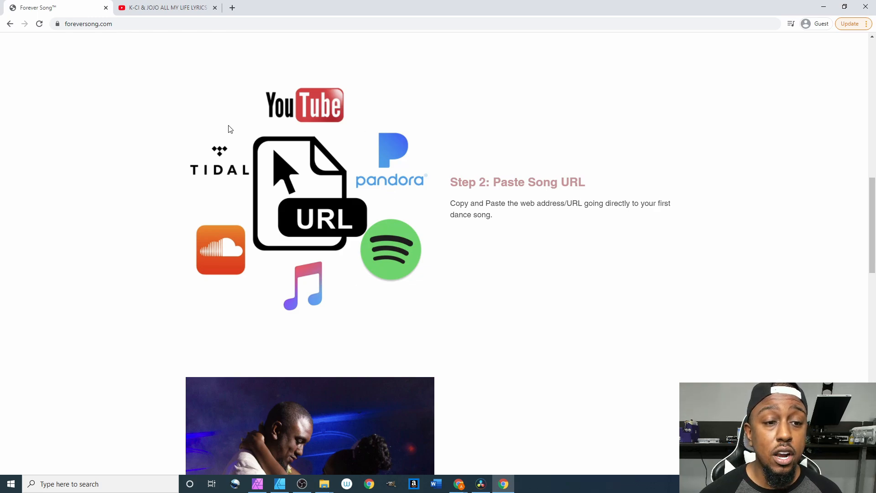
mouse_move(330, 118)
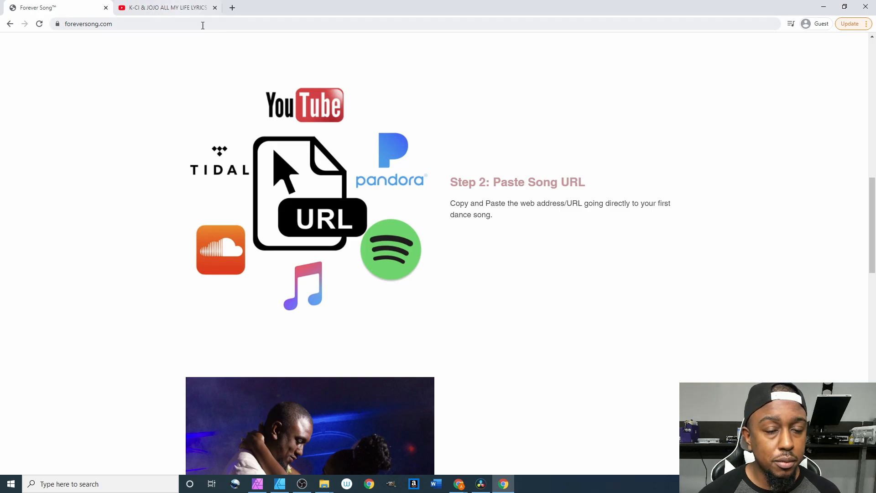
scroll(down, 3)
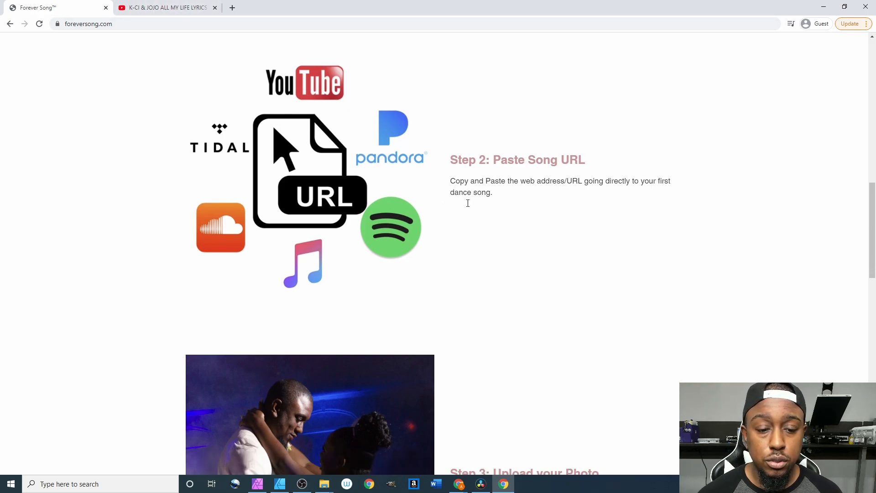
scroll(down, 3)
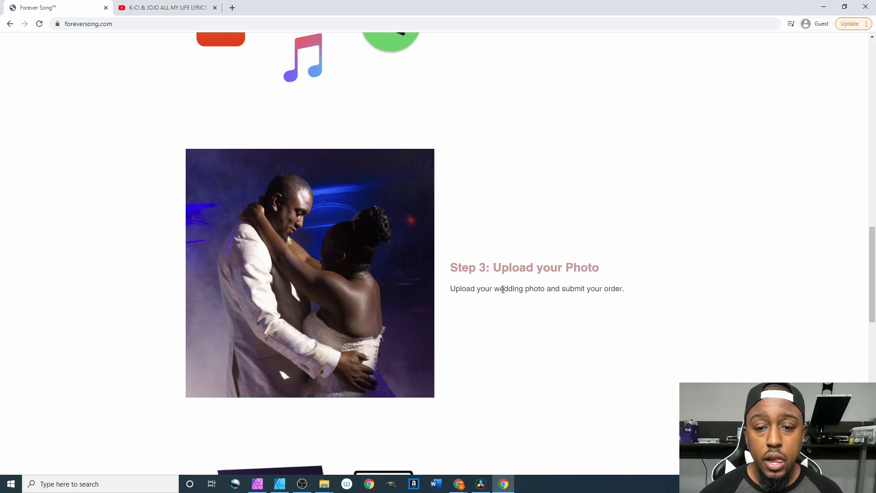
scroll(down, 3)
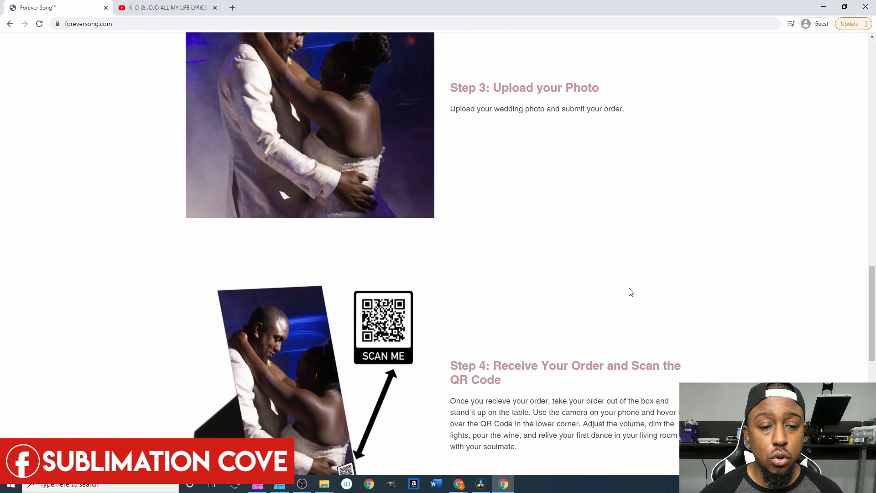
scroll(down, 3)
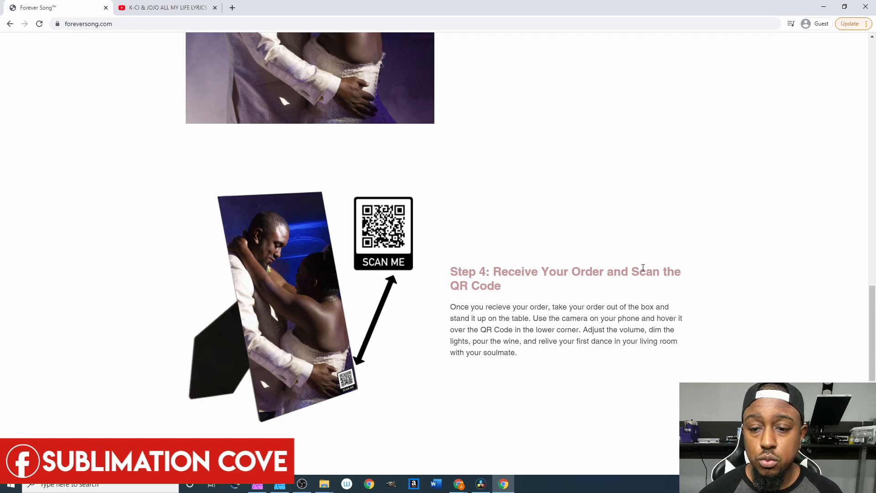
mouse_move(495, 304)
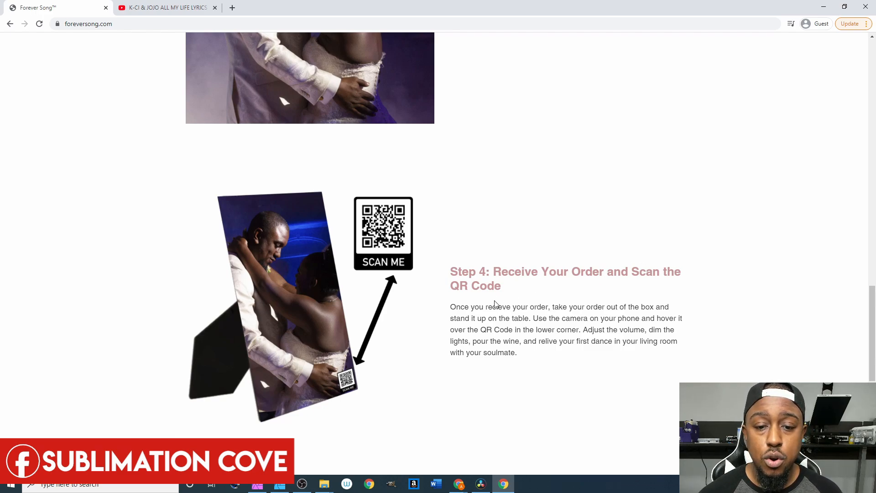
mouse_move(623, 306)
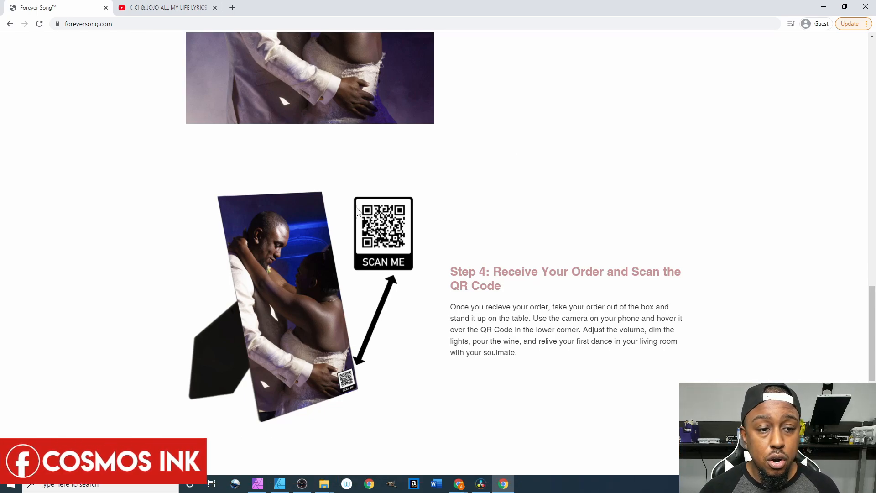
mouse_move(392, 200)
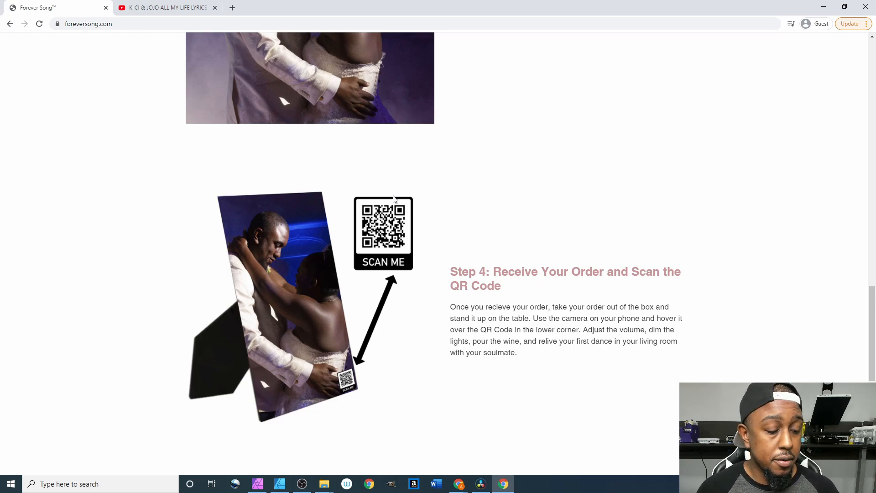
scroll(down, 3)
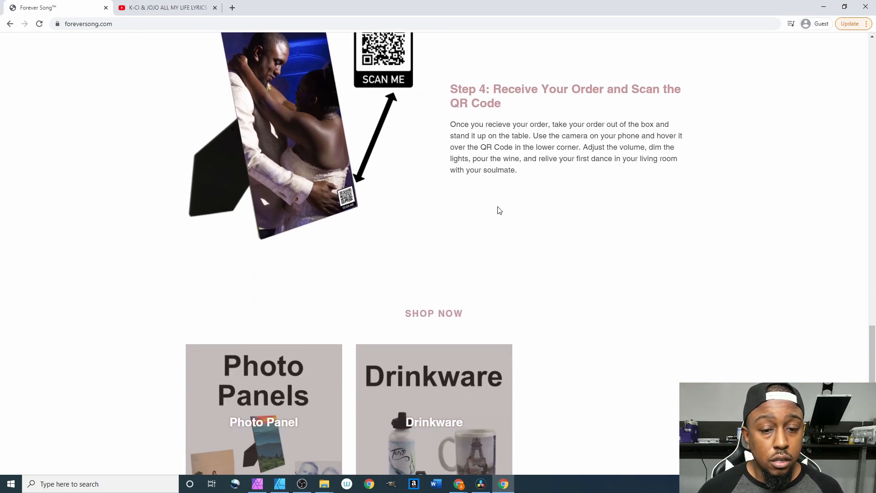
scroll(down, 3)
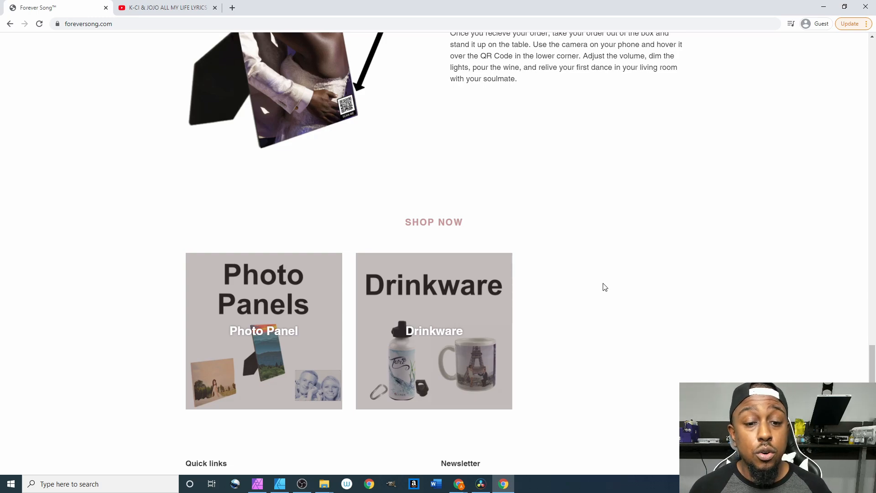
scroll(down, 3)
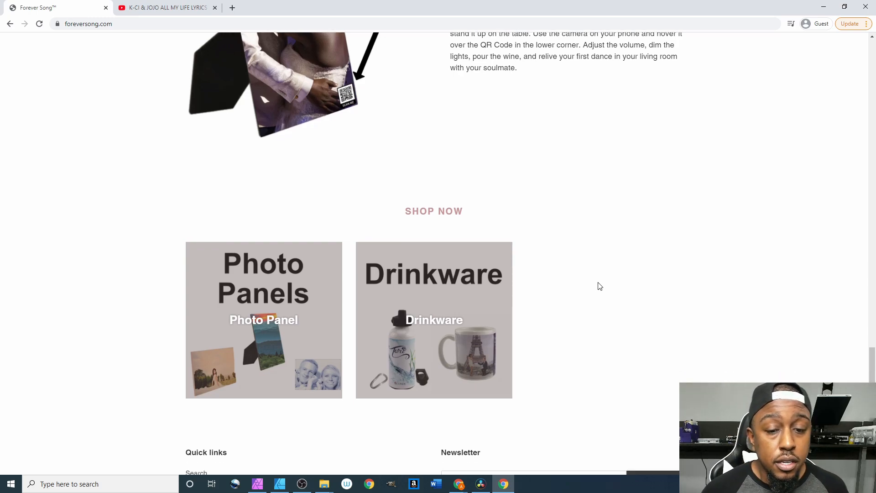
scroll(down, 3)
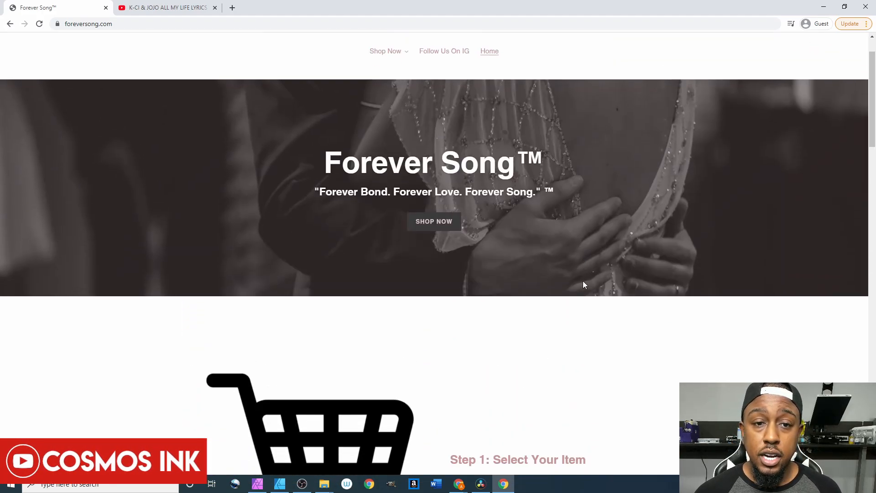
scroll(down, 3)
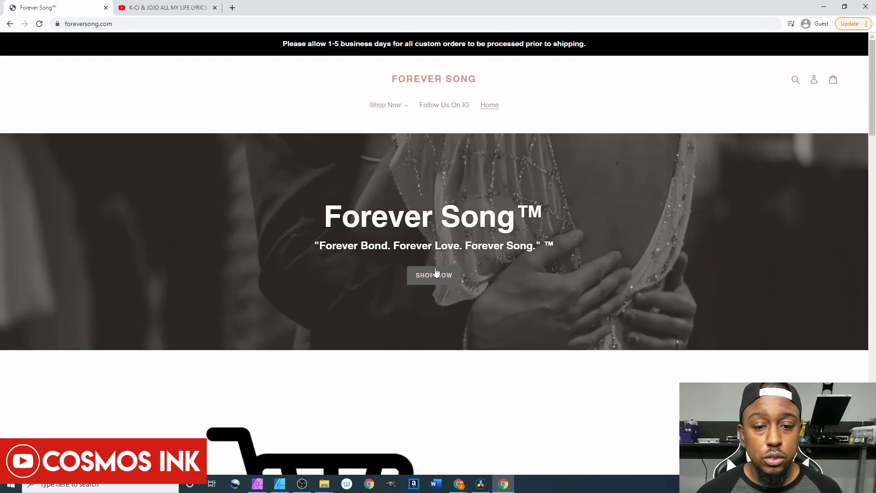
scroll(down, 3)
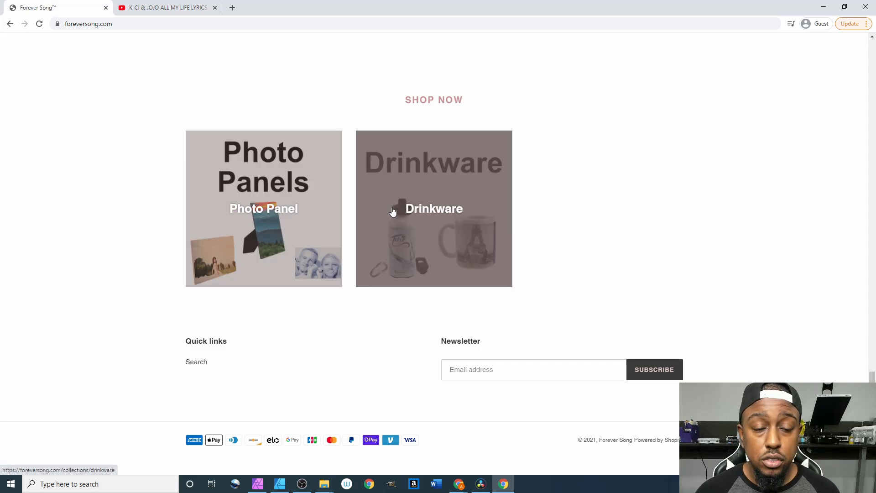
mouse_move(273, 199)
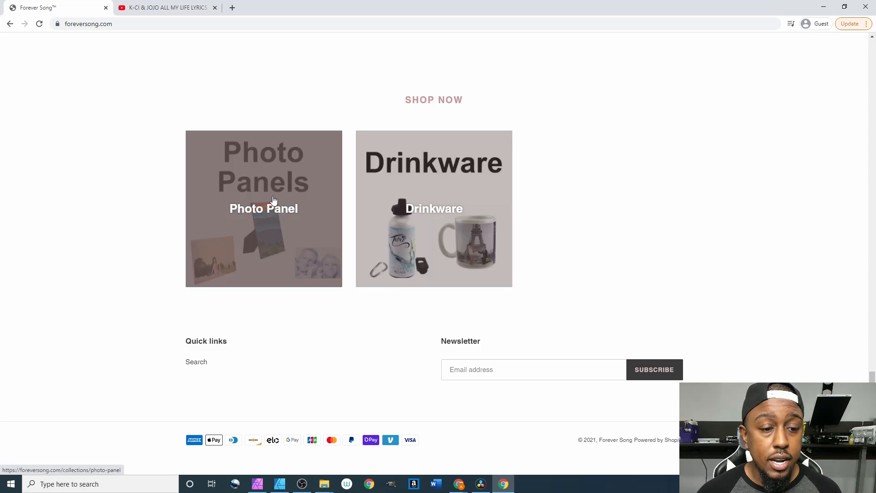
Open the Photo Panel collection and browse its products.
click(263, 208)
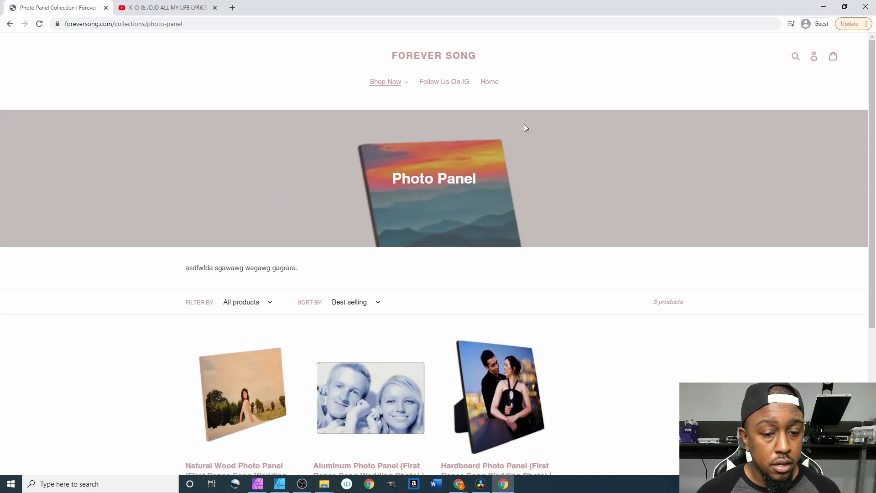
scroll(down, 3)
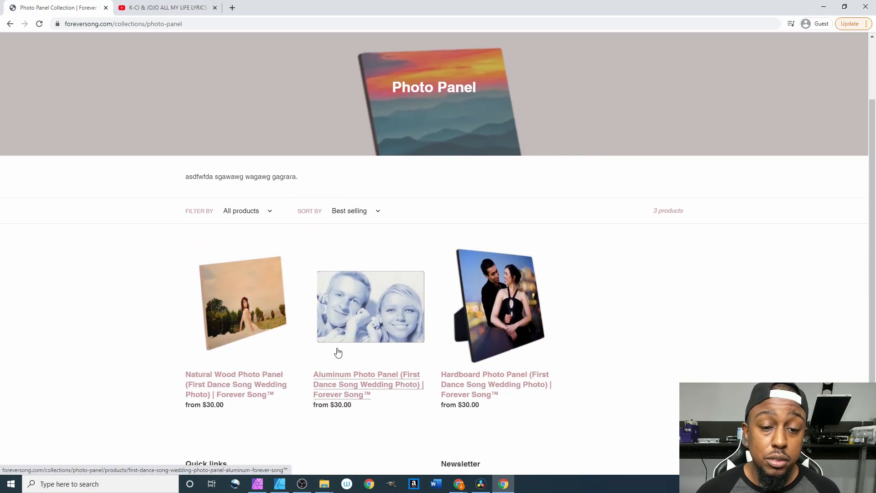
mouse_move(473, 279)
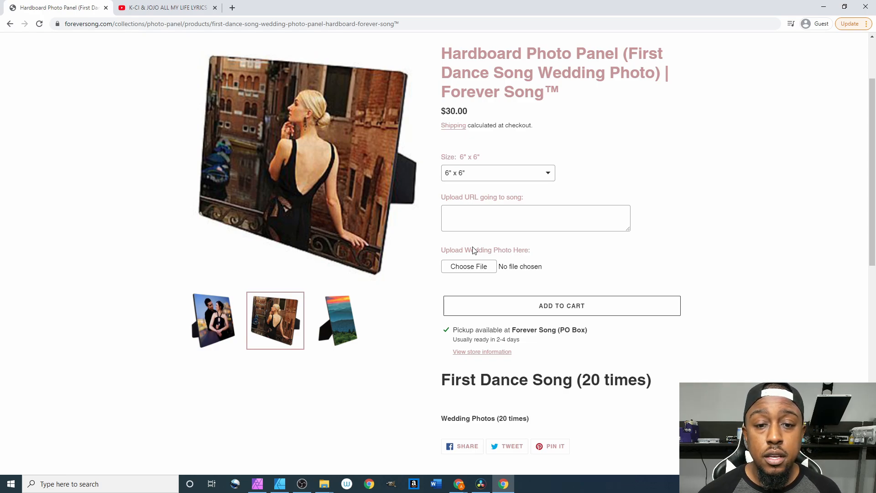
Copy the YouTube URL (watch?v=p5Ax8J3g9eQ) from the video tab into the song URL field.
click(497, 173)
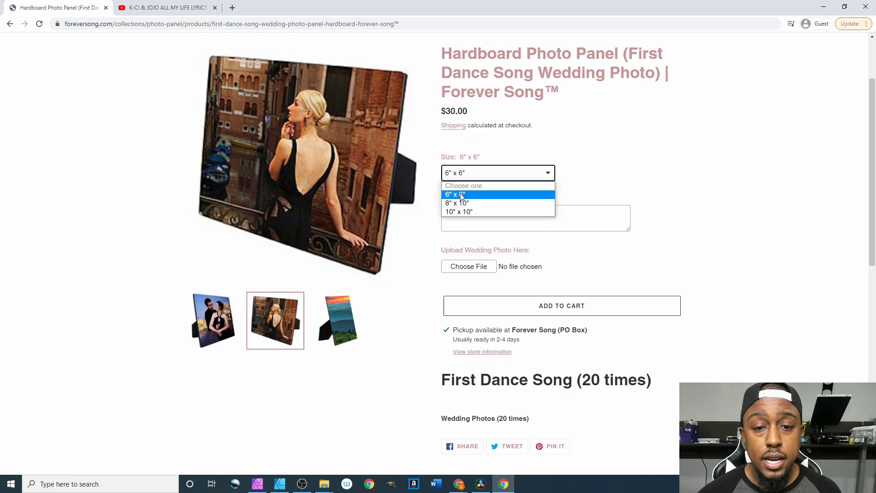
click(455, 194)
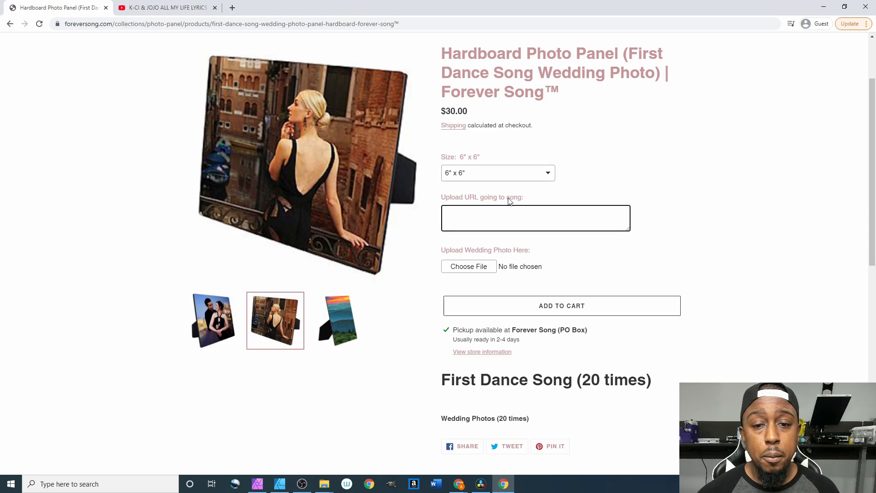
click(165, 7)
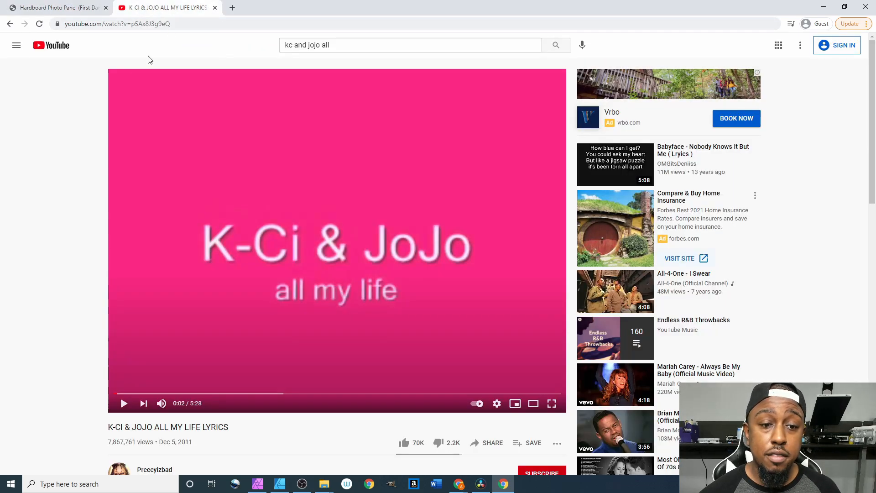
click(126, 24)
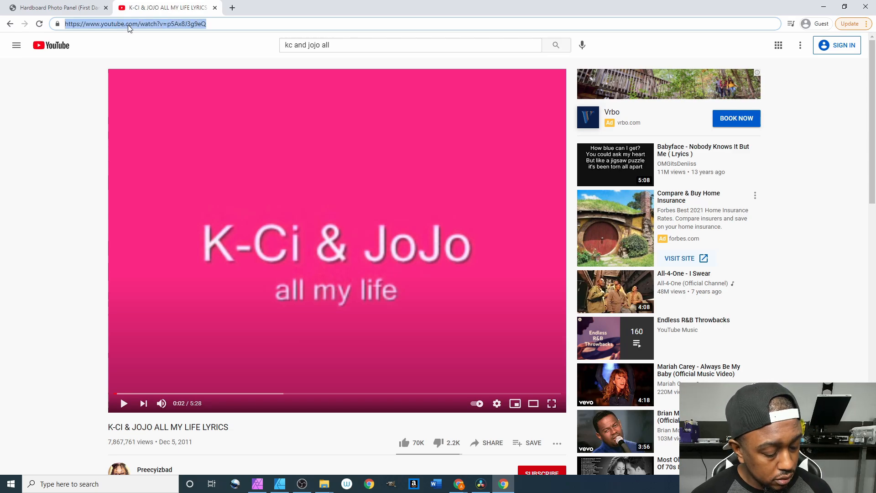
click(55, 8)
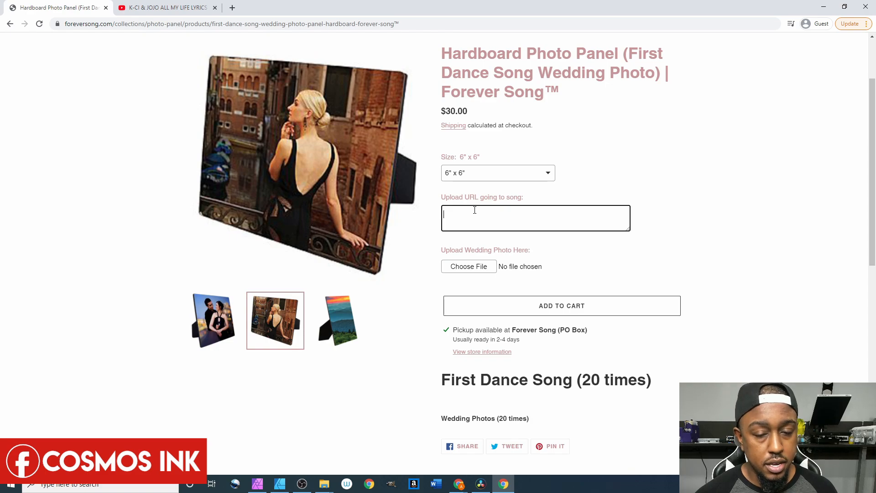
text(https://www.youtube.com/watch?v=p5Ax8J3g9eQ)
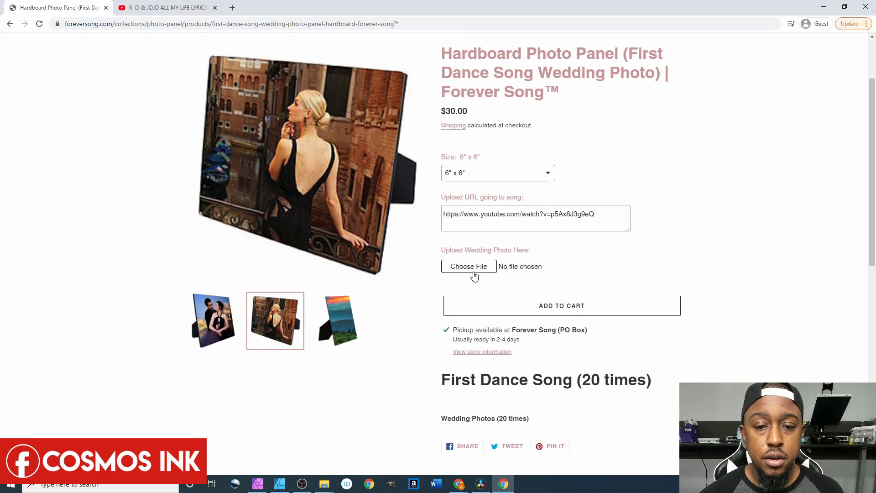
Attach 'Step 3 (upload your photo).jpg' from the Thumbnail folder as the wedding photo.
click(468, 266)
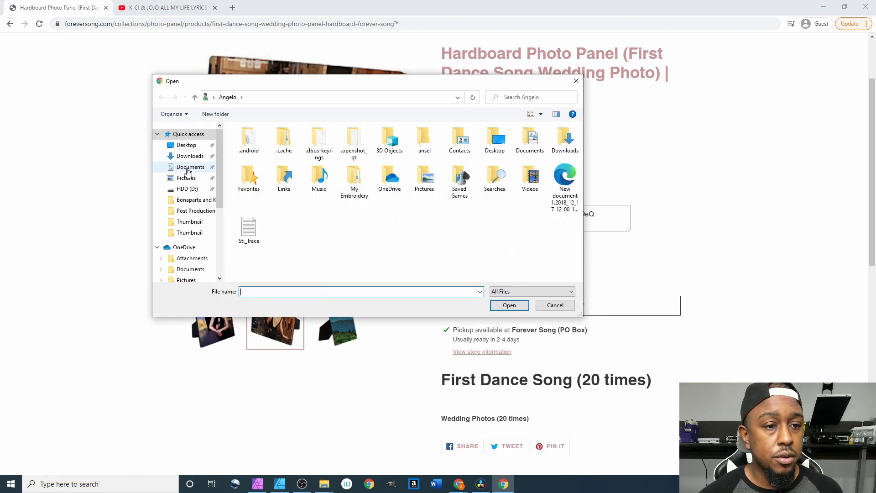
mouse_move(190, 221)
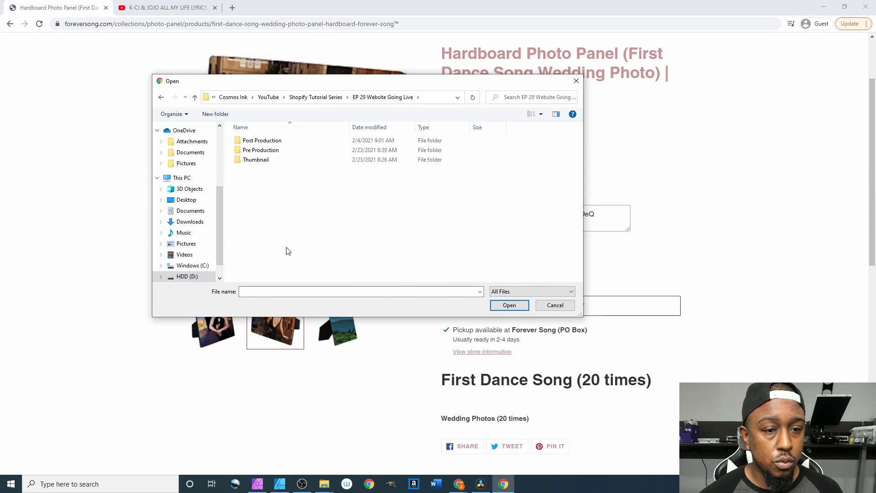
double_click(256, 159)
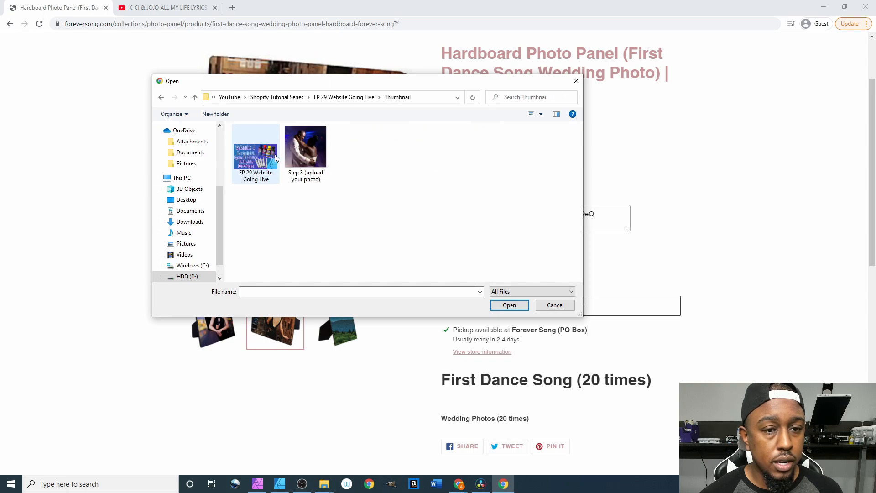
click(305, 147)
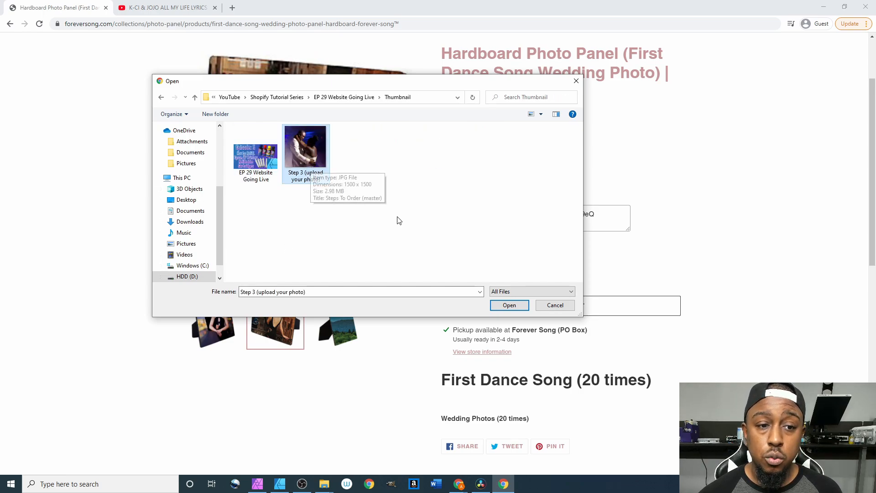
click(508, 304)
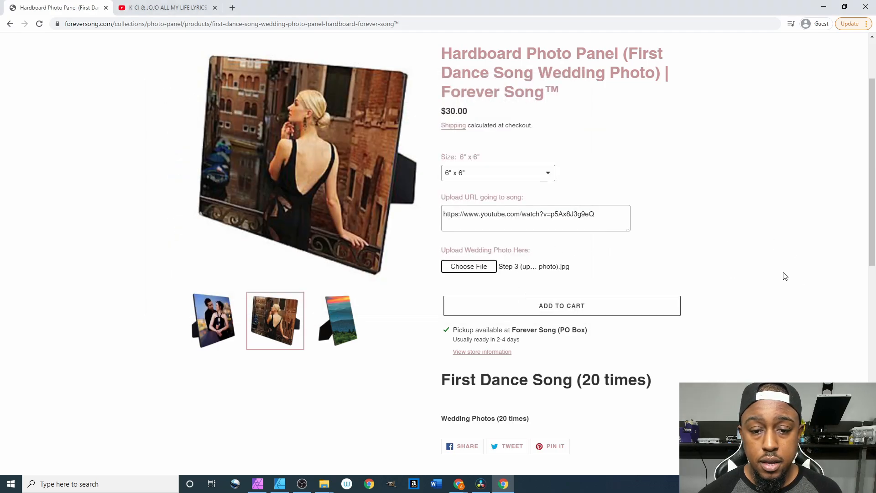
Add the customised photo panel to the cart and go to the cart page.
click(561, 306)
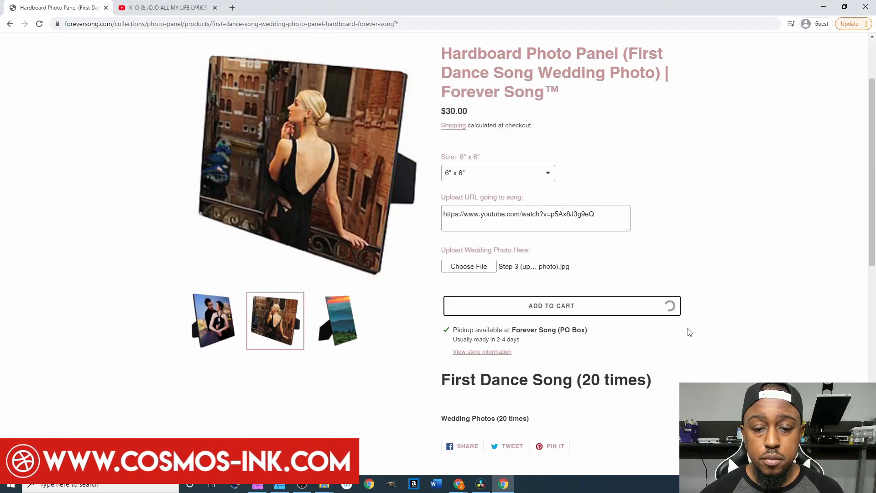
click(562, 306)
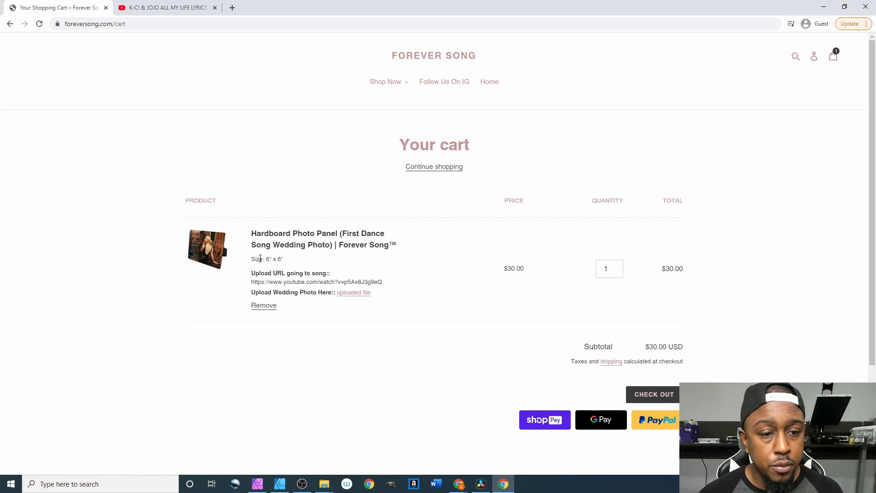
mouse_move(305, 235)
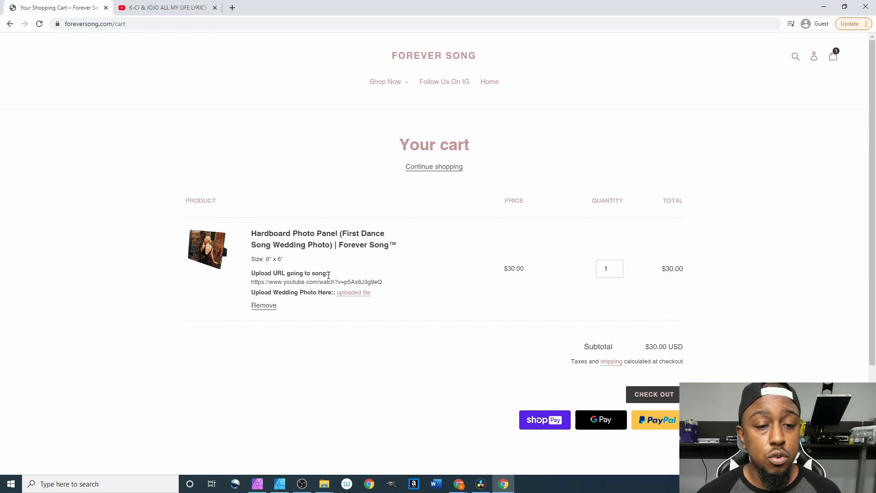
mouse_move(423, 292)
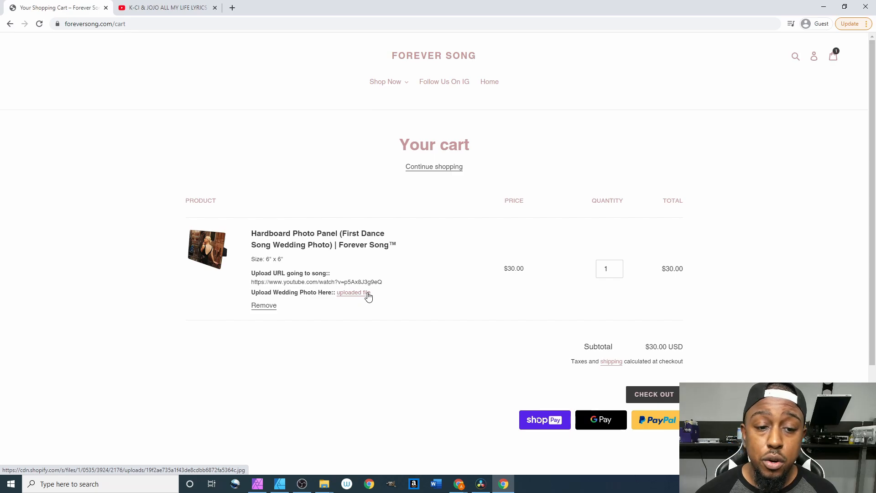
mouse_move(654, 395)
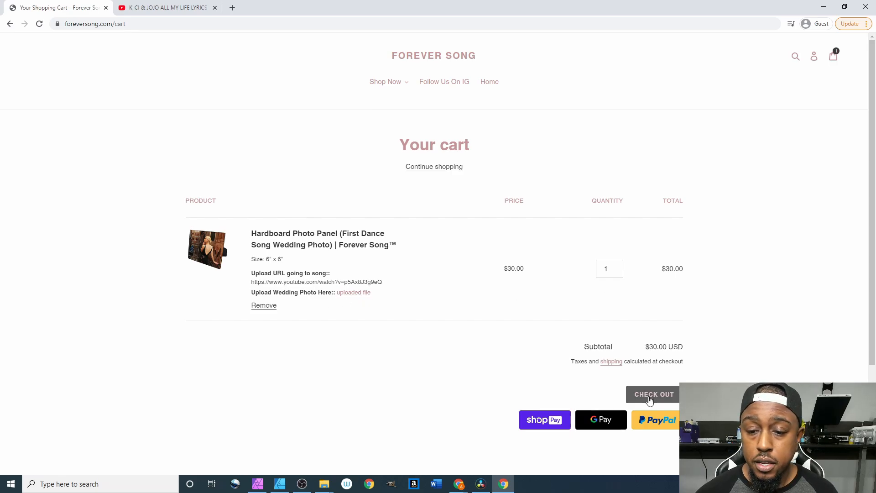
click(653, 394)
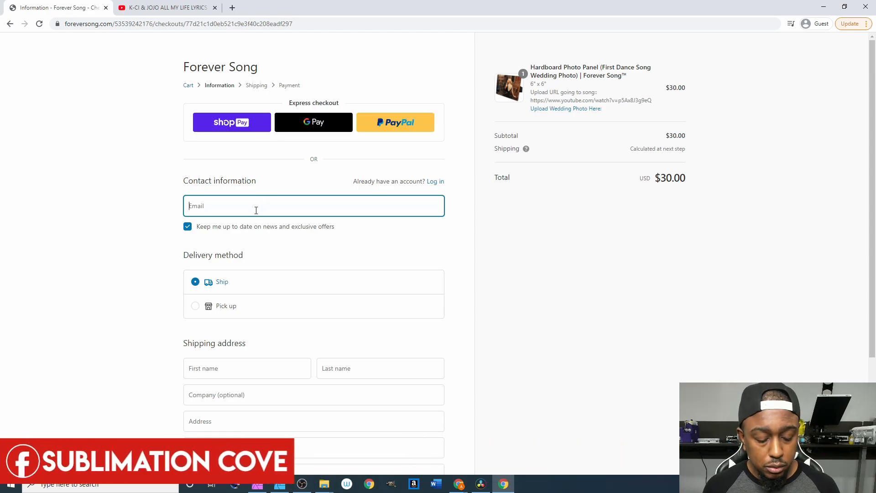
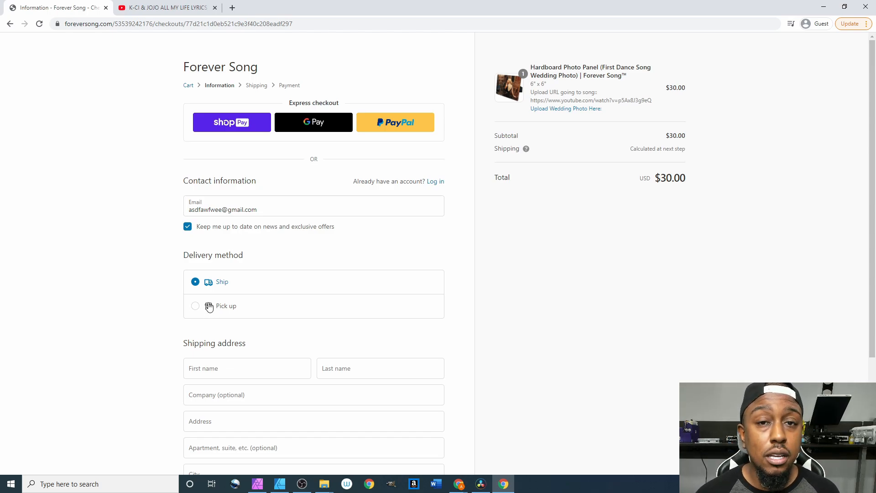
mouse_move(157, 295)
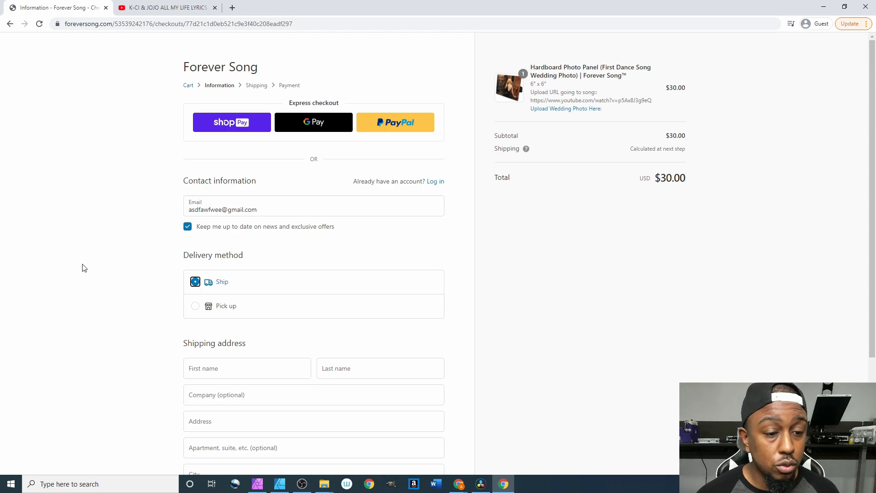
Enter the John Doe shipping address at 123 Etris Road, Roswell, Georgia 30075.
scroll(down, 3)
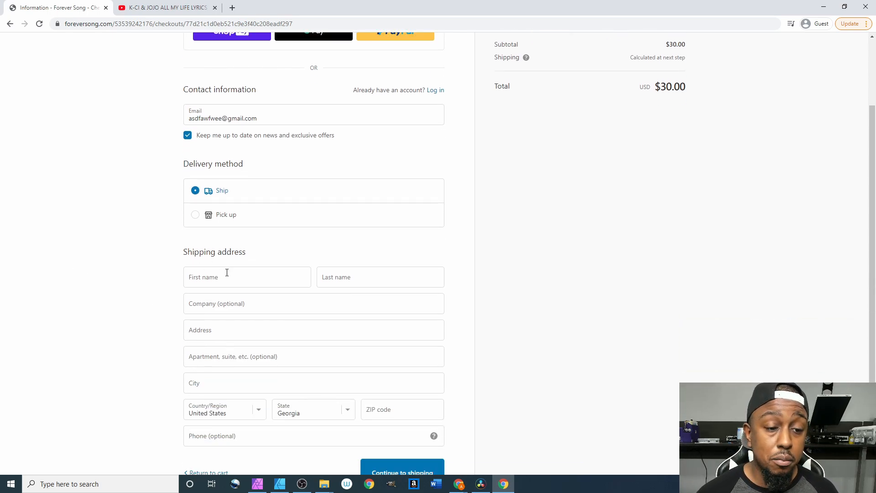
text(Jo)
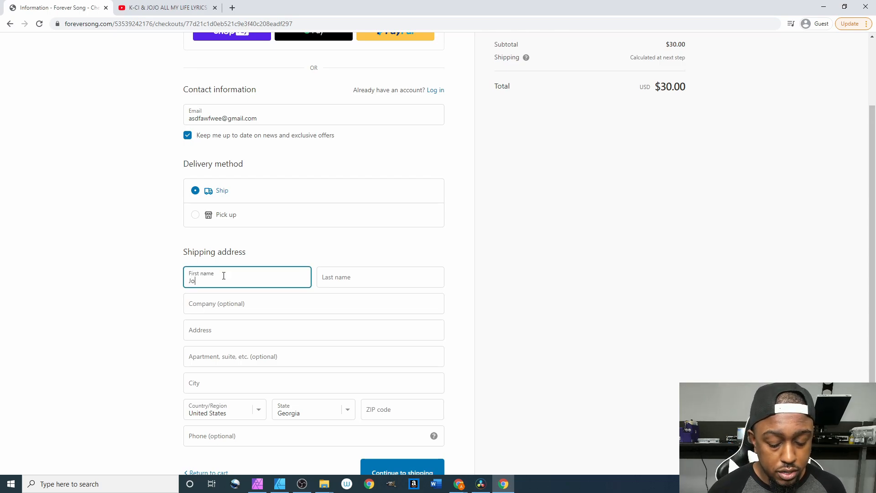
text(Doe)
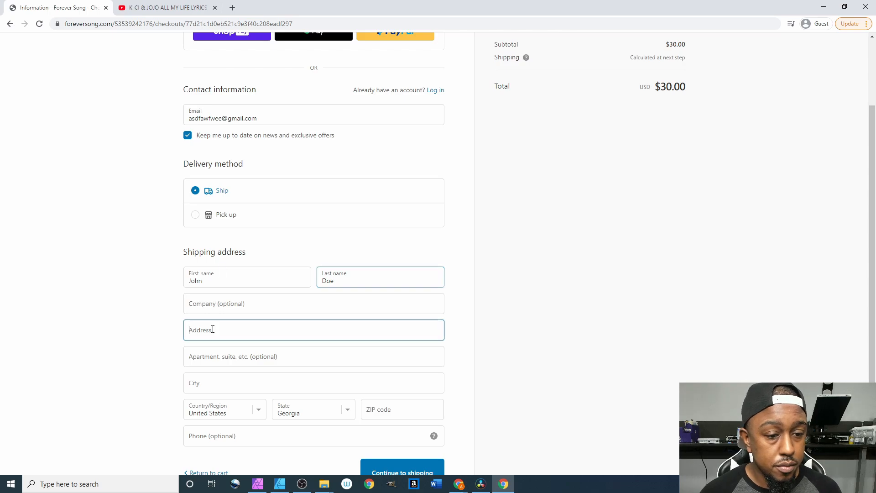
text(12345)
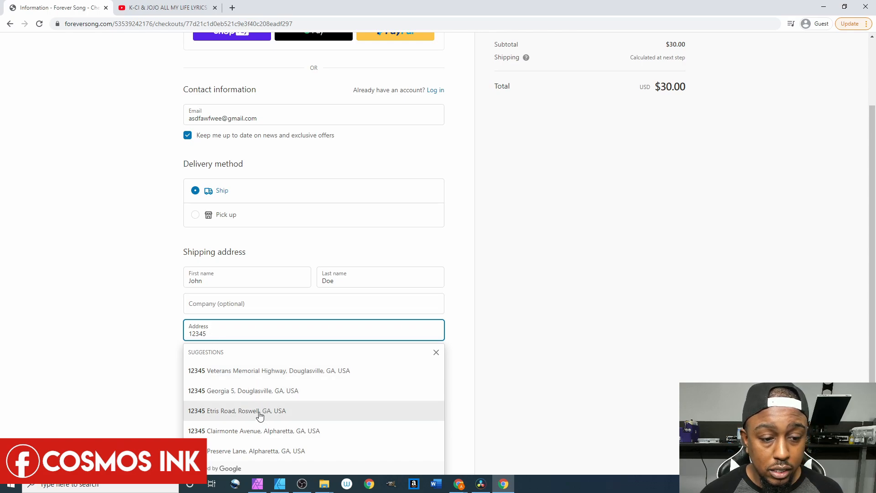
click(258, 410)
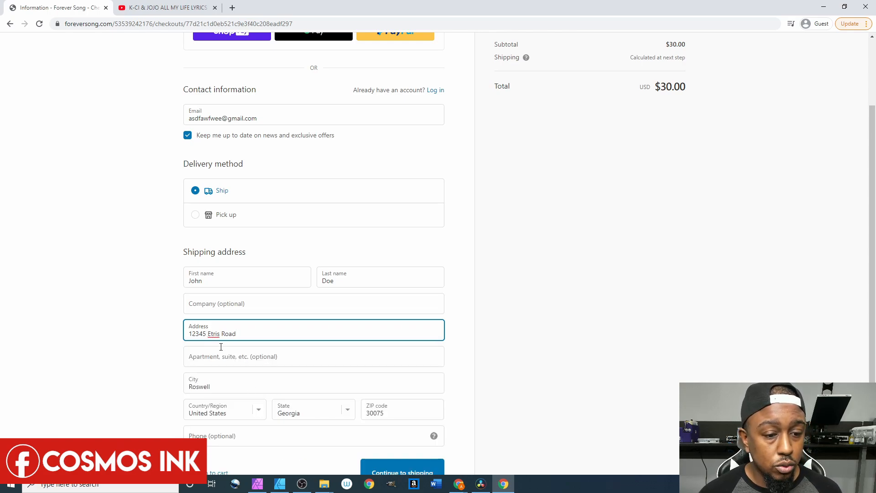
scroll(down, 3)
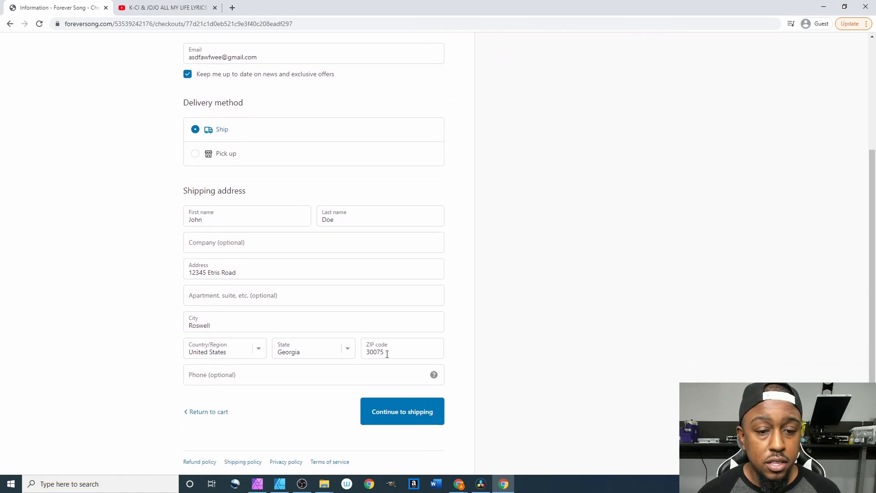
click(313, 374)
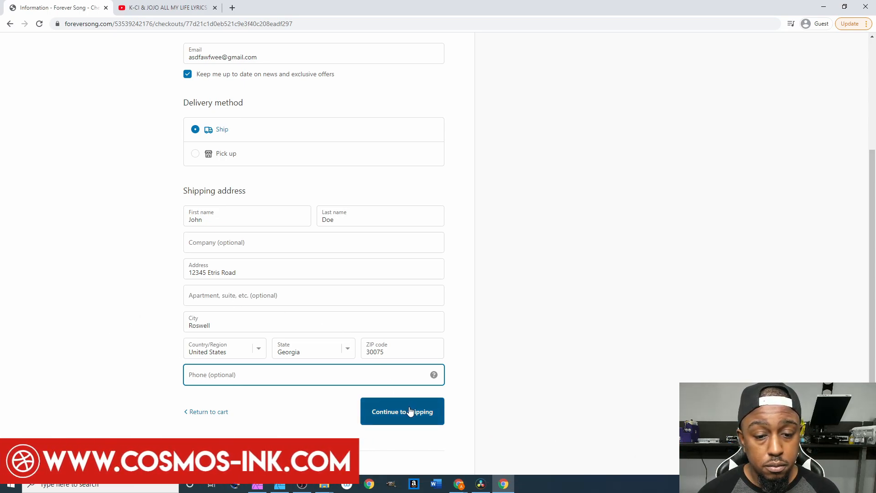
Continue to the shipping method step, keeping USPS Priority Mail at $8.68 selected.
click(402, 412)
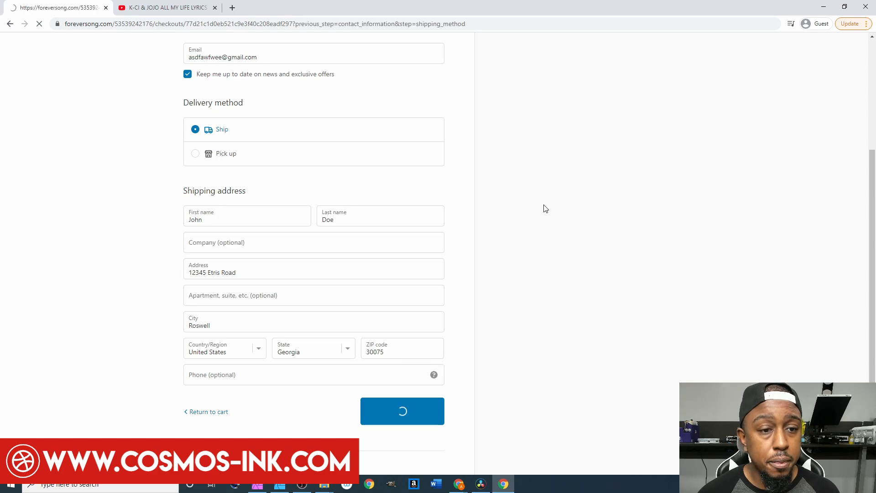
click(402, 411)
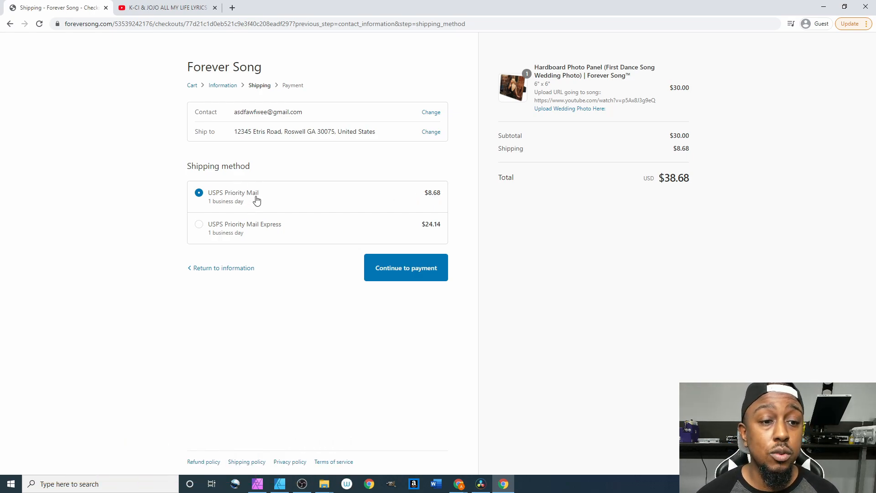
mouse_move(265, 188)
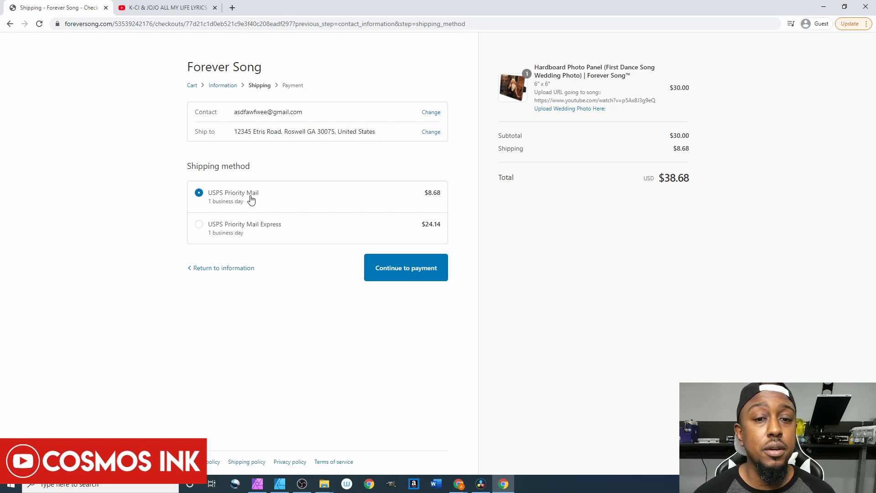
mouse_move(413, 193)
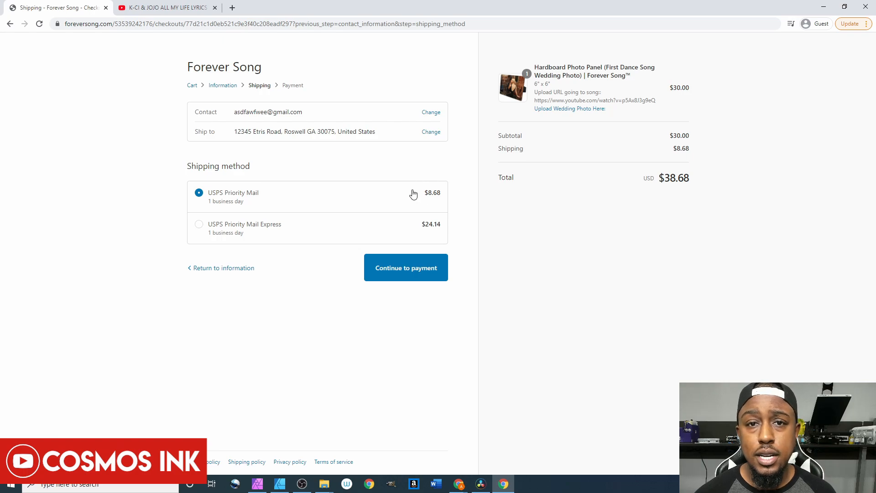
mouse_move(420, 199)
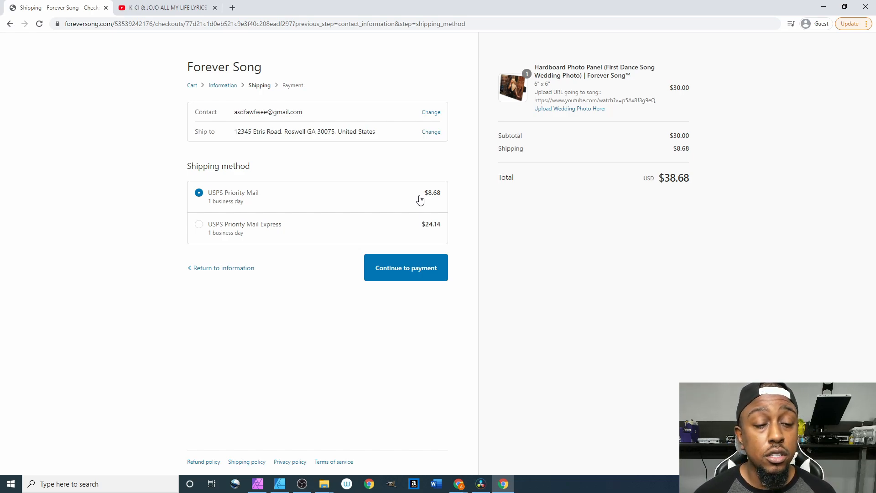
mouse_move(437, 233)
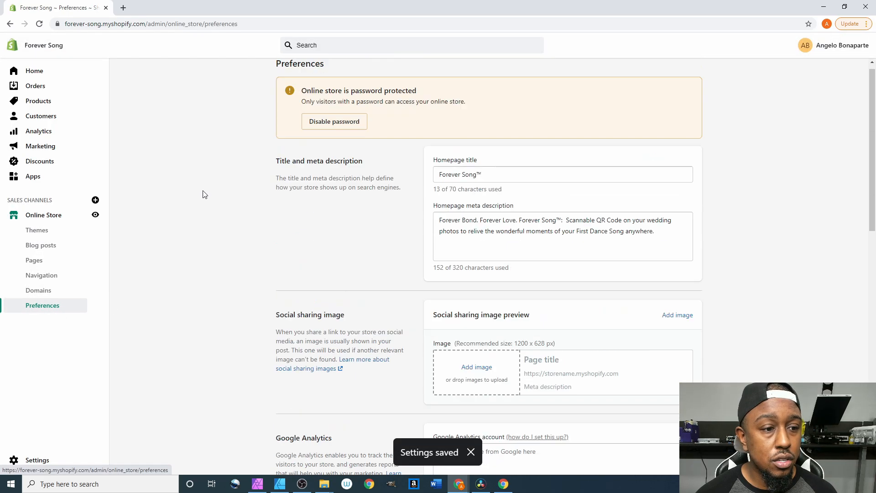
Show the Large Photo Panel Box package in Shipping and delivery settings: 15×15×8 in, 8 oz, default.
scroll(down, 3)
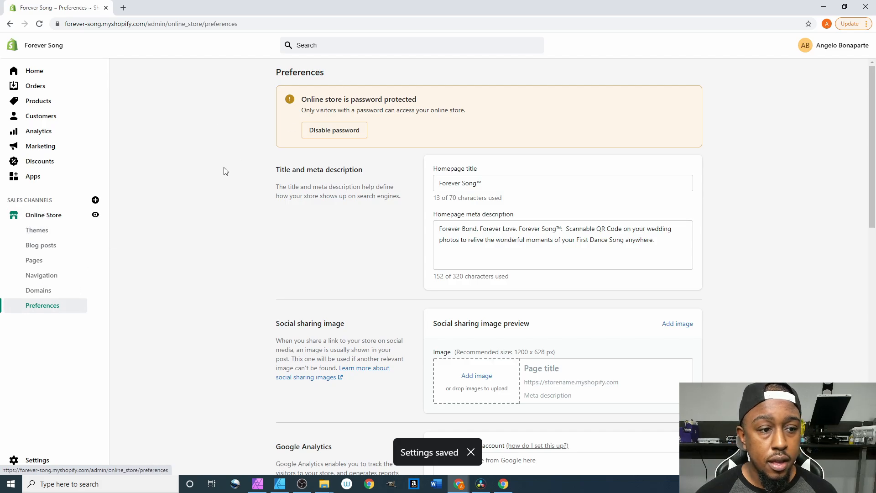
click(37, 460)
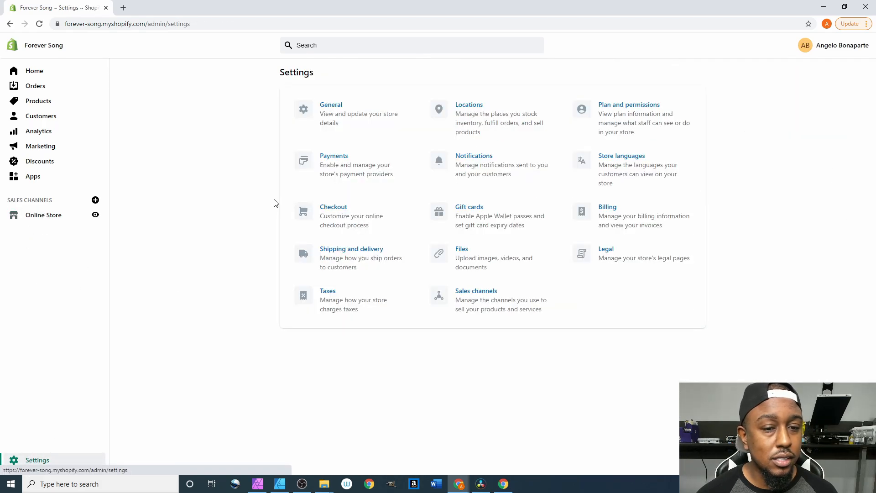
click(352, 248)
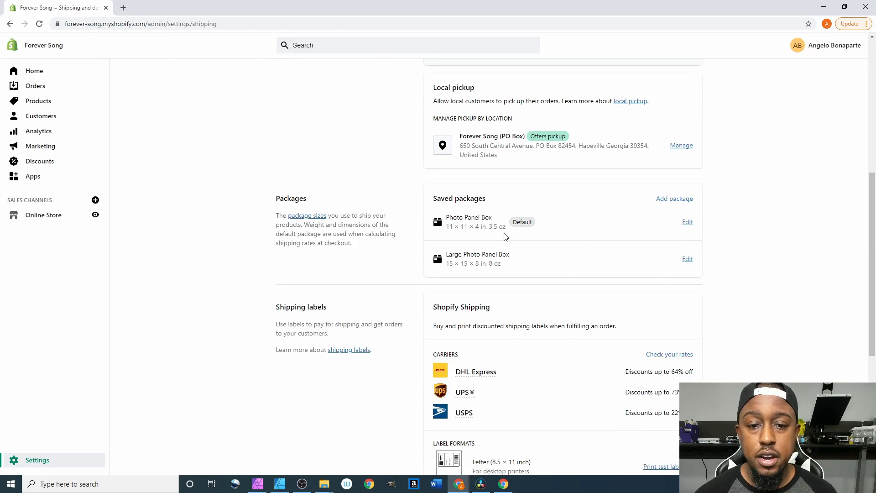
mouse_move(471, 253)
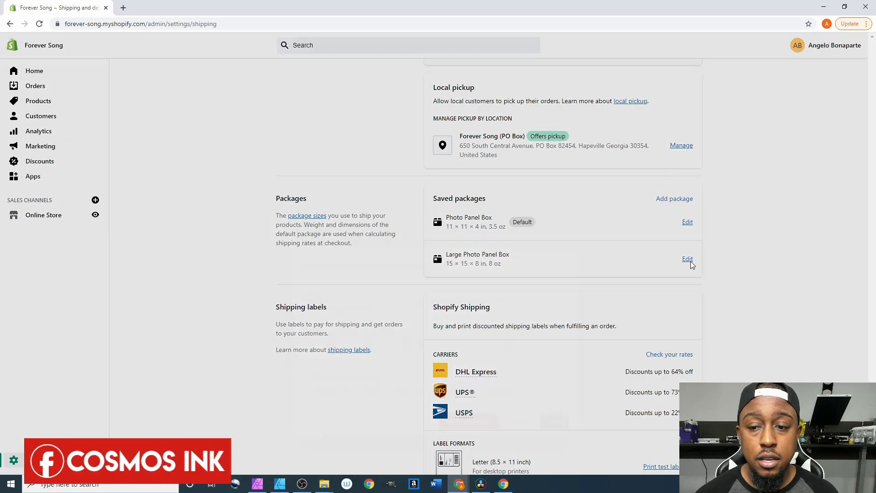
click(687, 259)
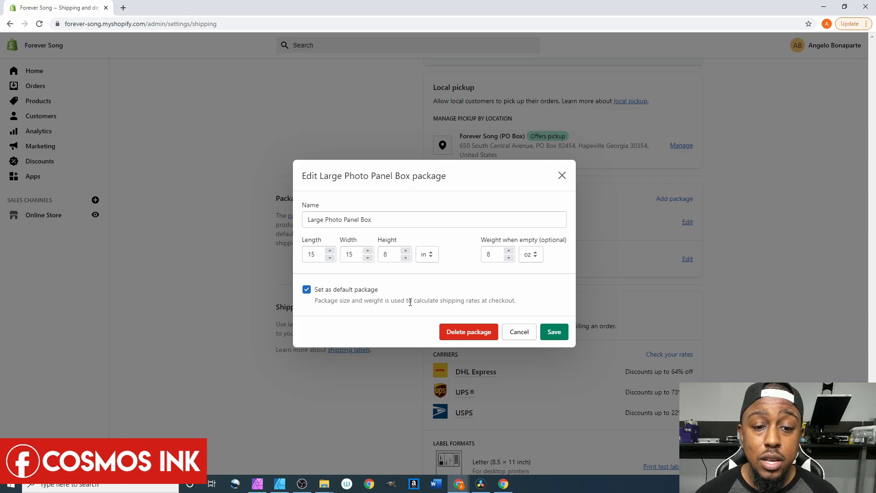
mouse_move(564, 192)
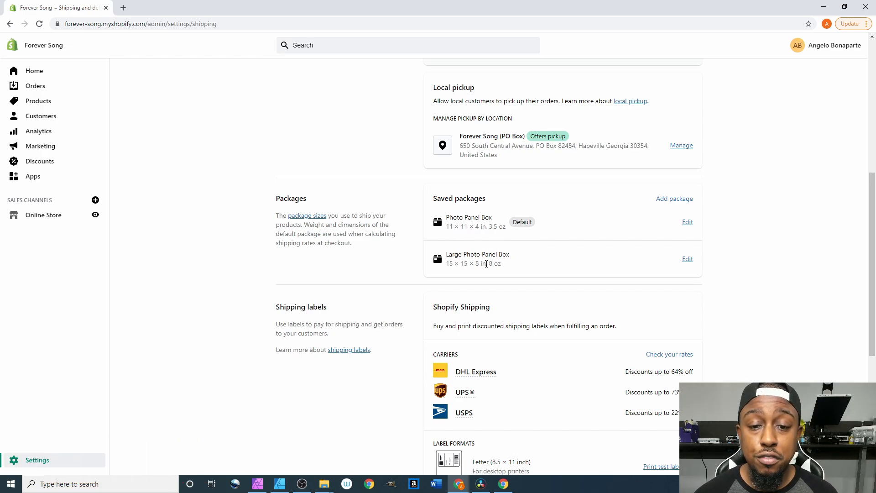
mouse_move(586, 177)
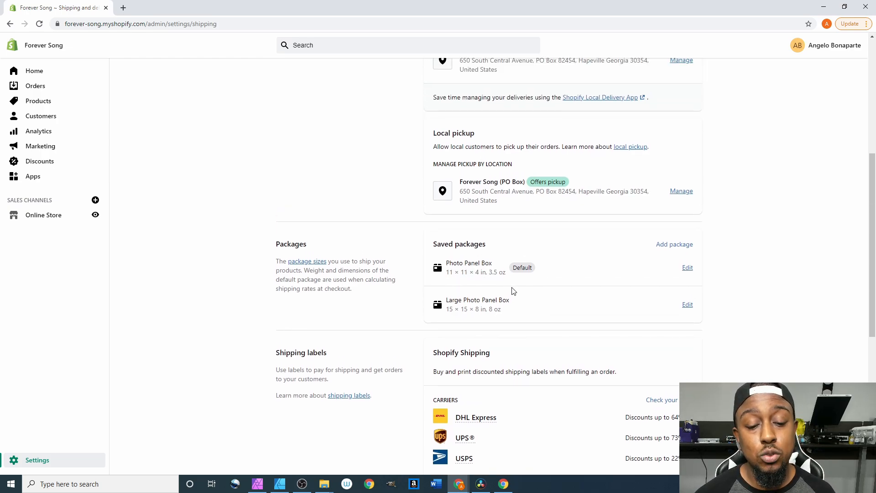
mouse_move(160, 125)
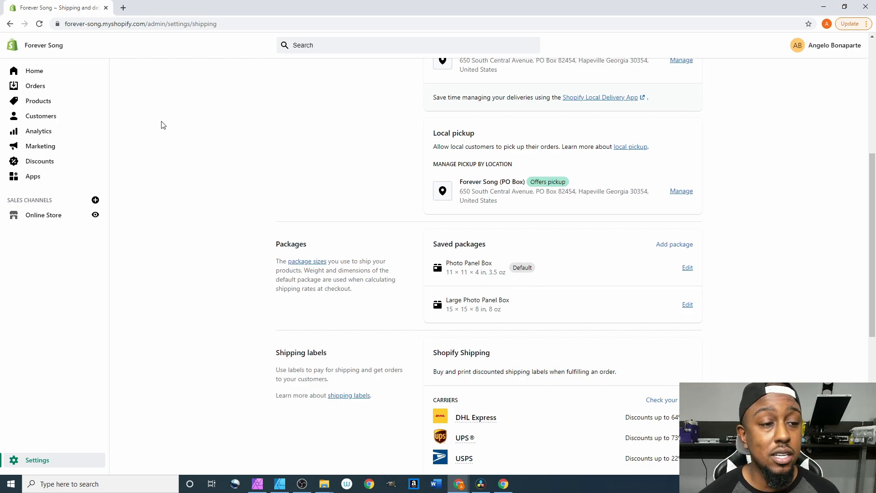
mouse_move(425, 457)
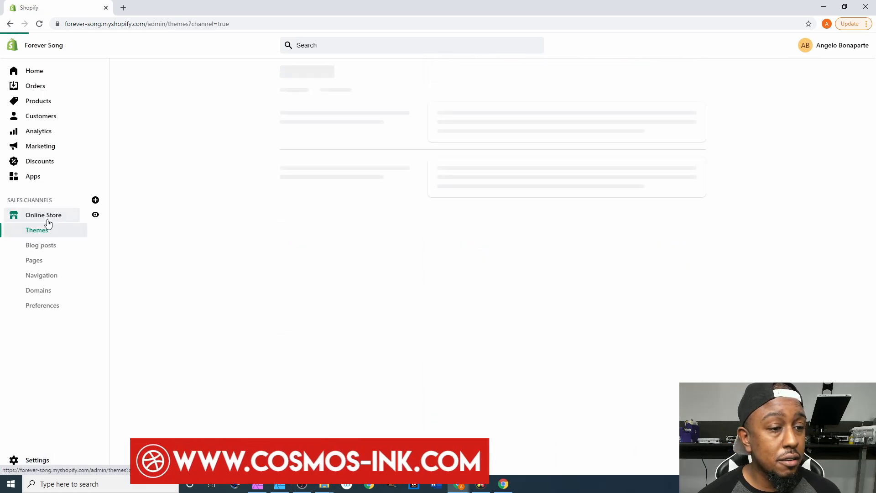
Continue the test checkout to payment, showing Priority Mail $8.68 with card, PayPal and billing options.
click(37, 229)
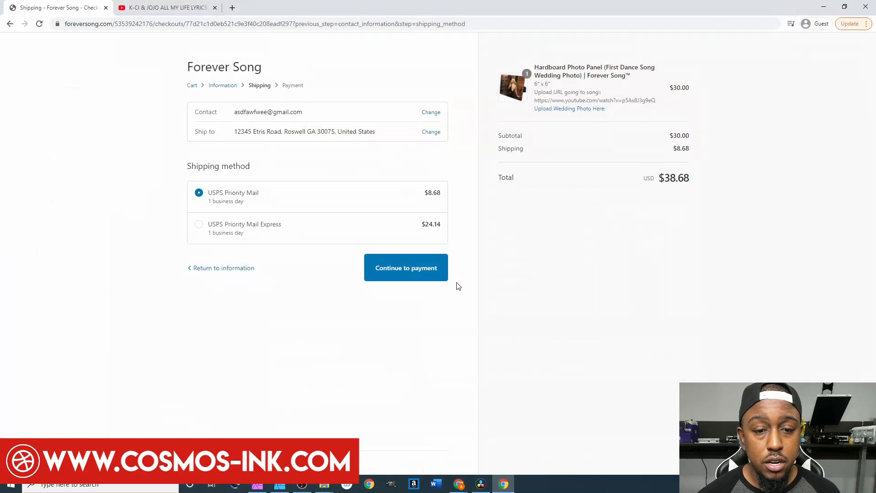
click(405, 267)
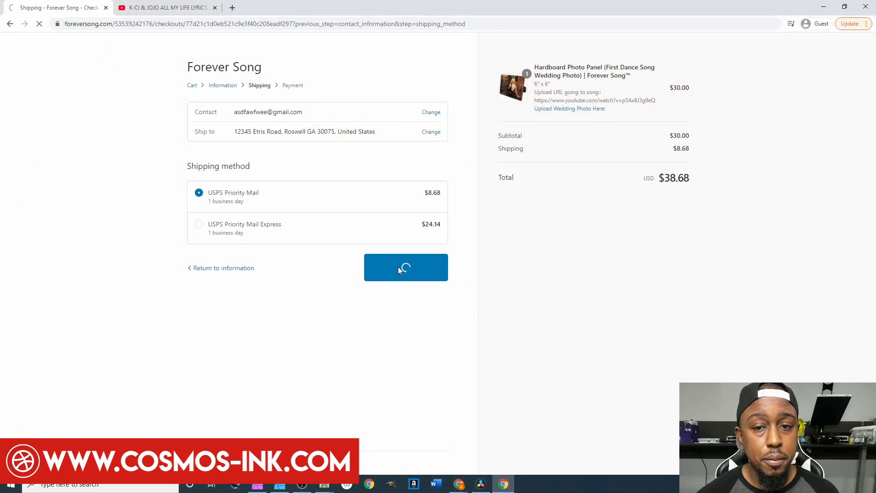
click(405, 268)
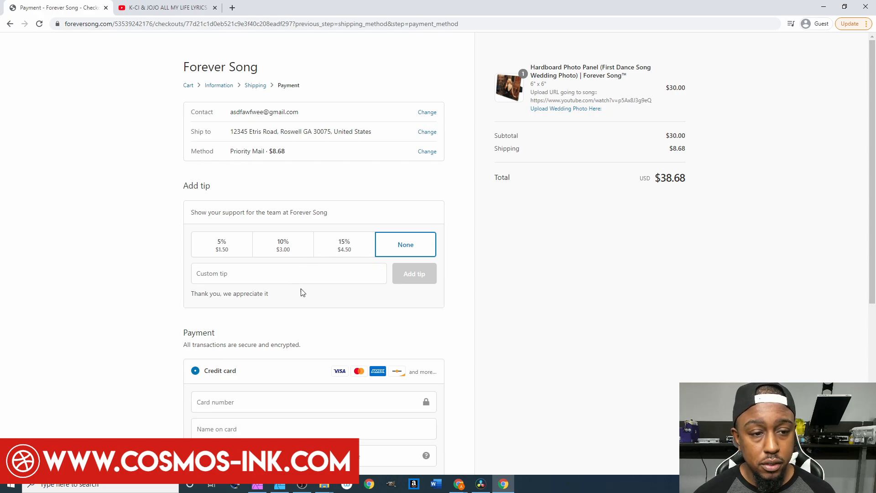
scroll(down, 3)
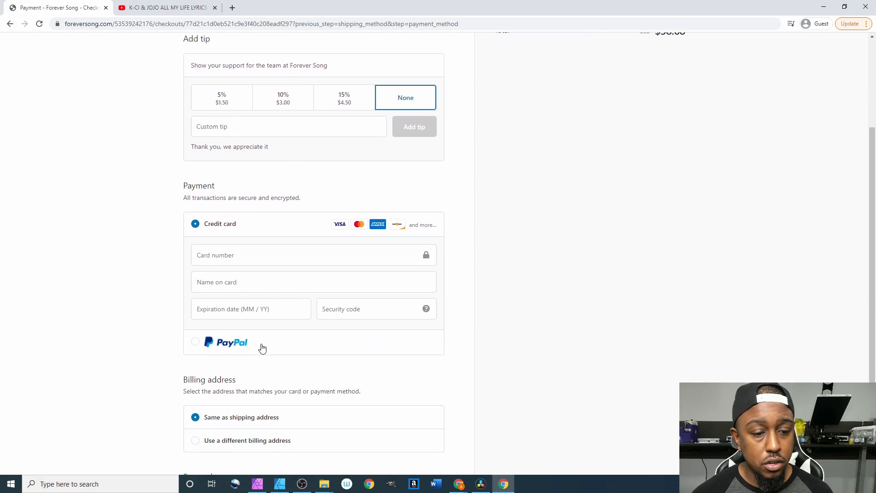
scroll(down, 3)
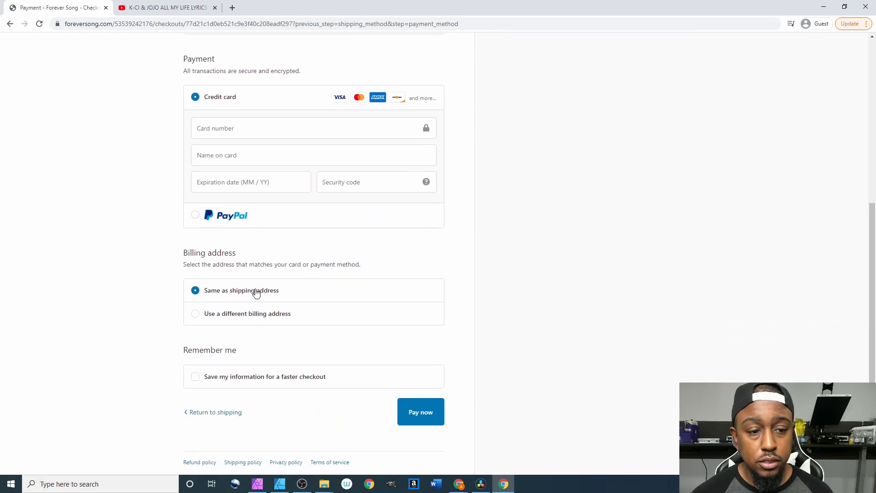
mouse_move(252, 319)
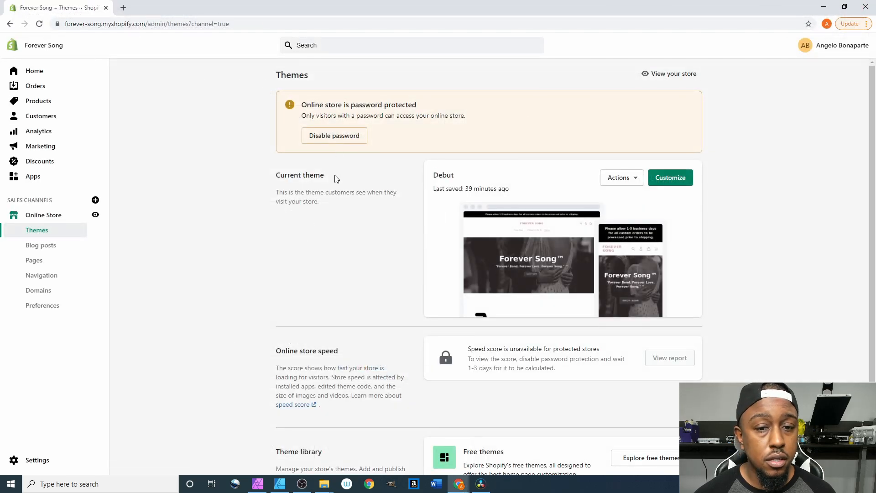
Disable the storefront's Enable password preference and save so visitors can enter.
click(42, 305)
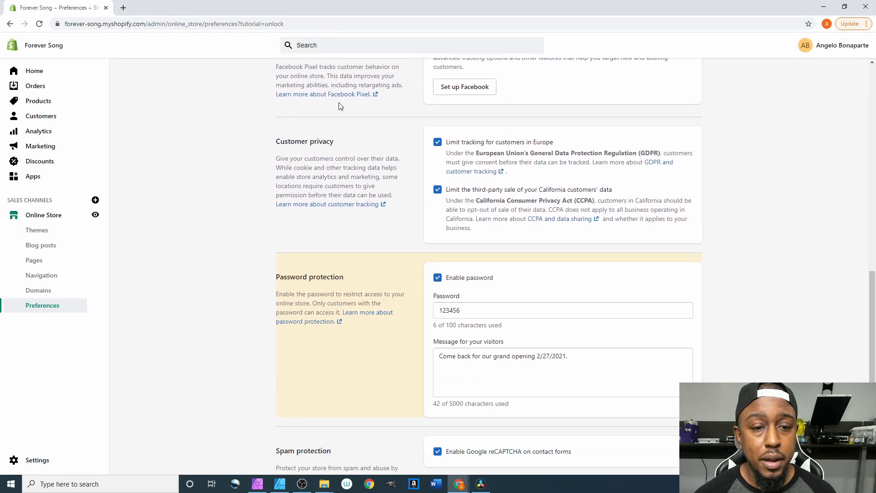
click(438, 278)
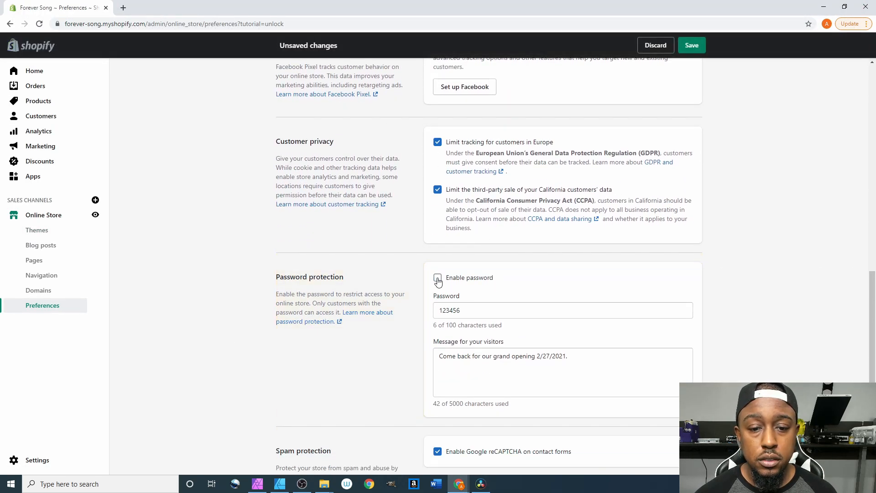
click(690, 46)
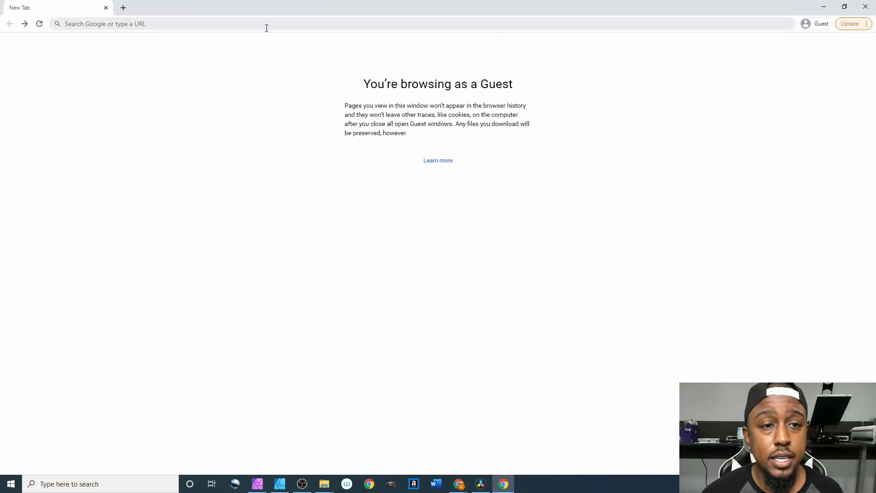
Start entering the Forever Song store address ('forev') in a guest tab's address bar.
text(forev)
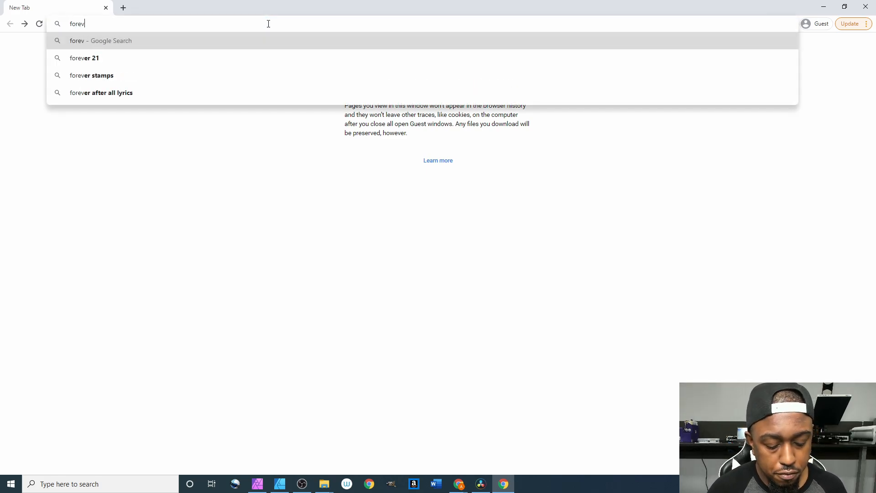